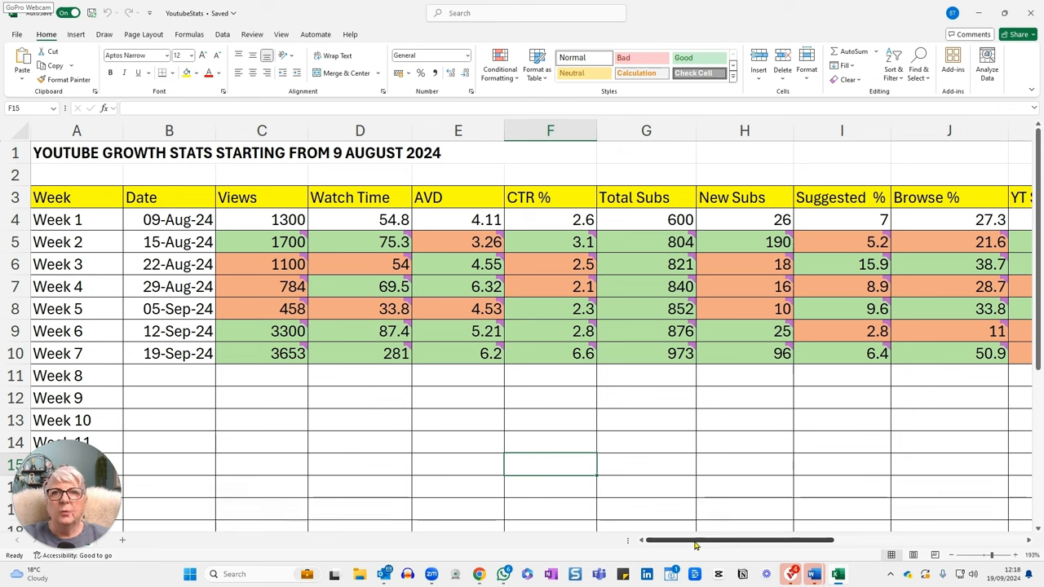
mouse_move(689, 520)
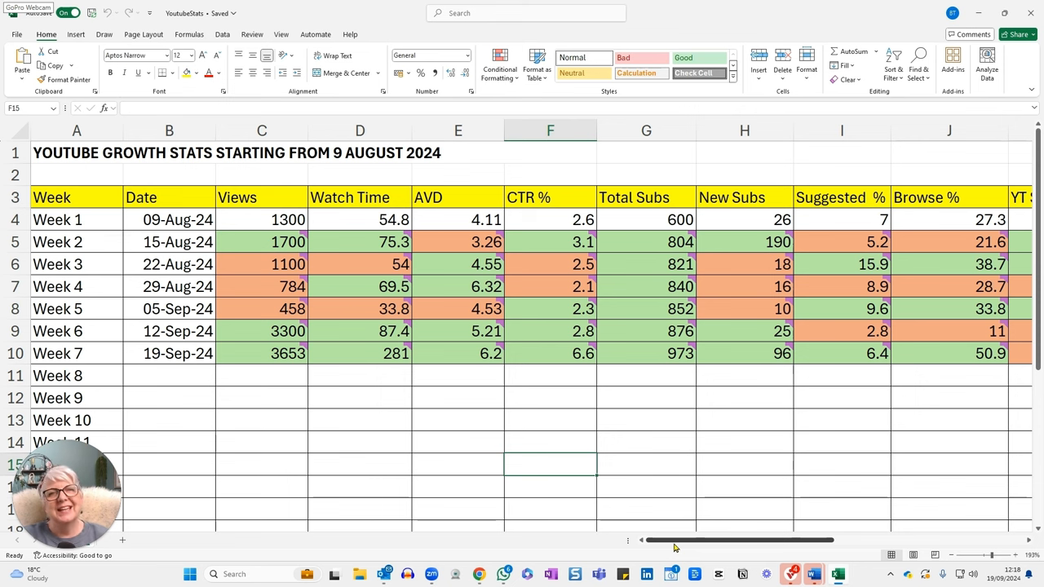
mouse_move(306, 479)
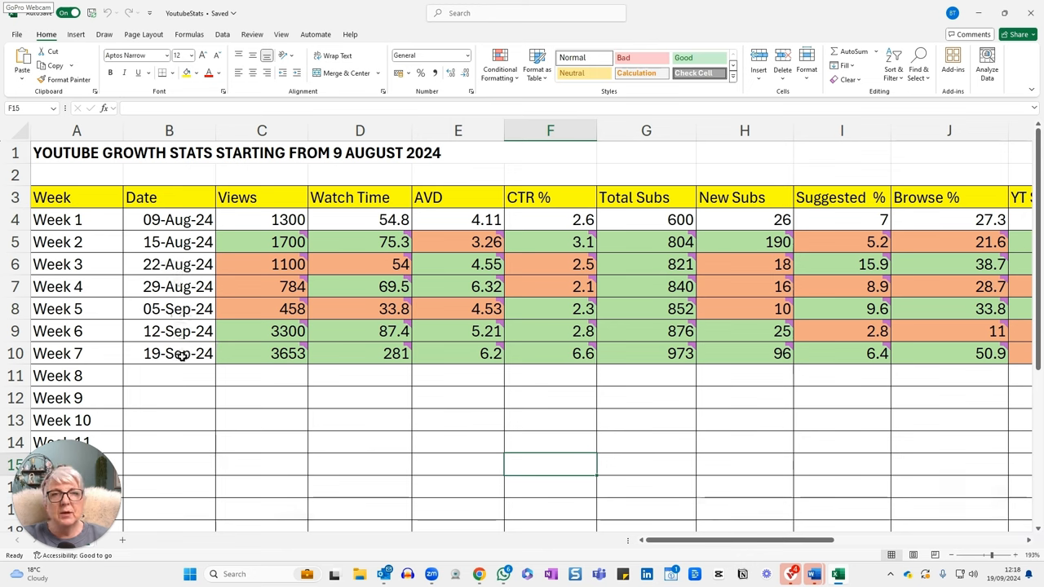
mouse_move(196, 328)
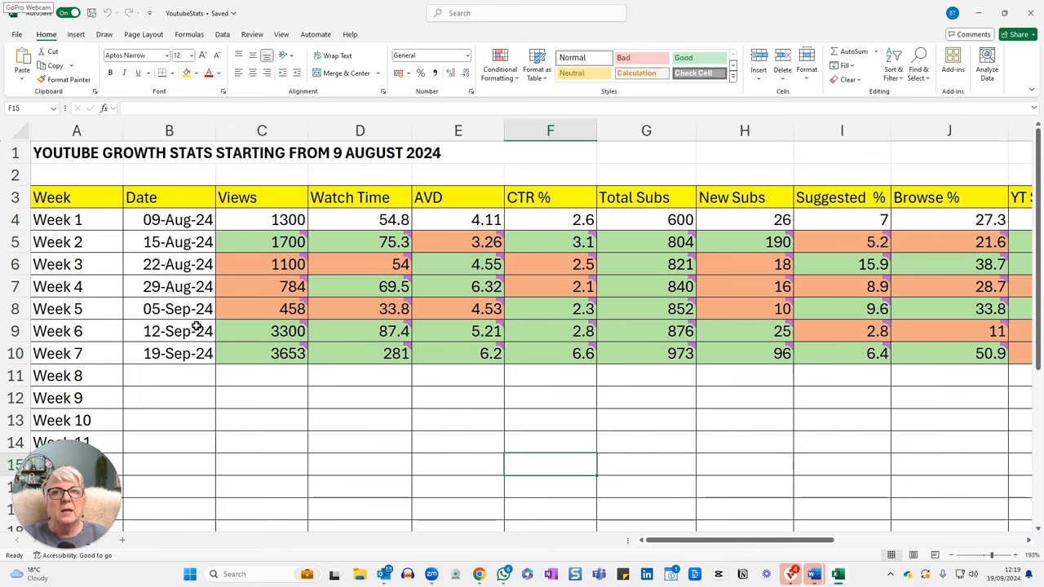
Scroll the stats sheet down to bring more of the week 1–7 table into view.
scroll(down, 3)
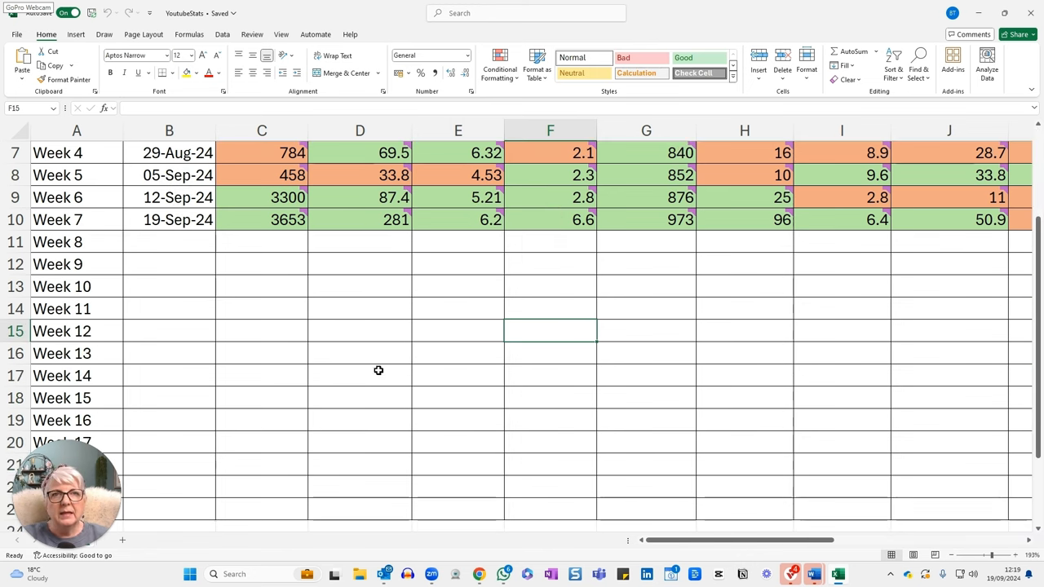
mouse_move(307, 286)
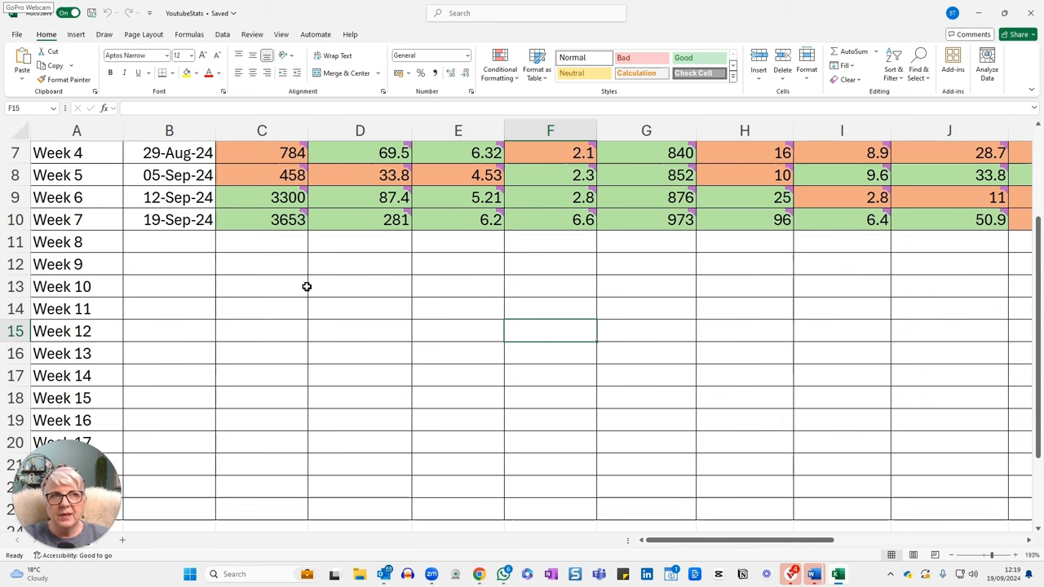
mouse_move(392, 338)
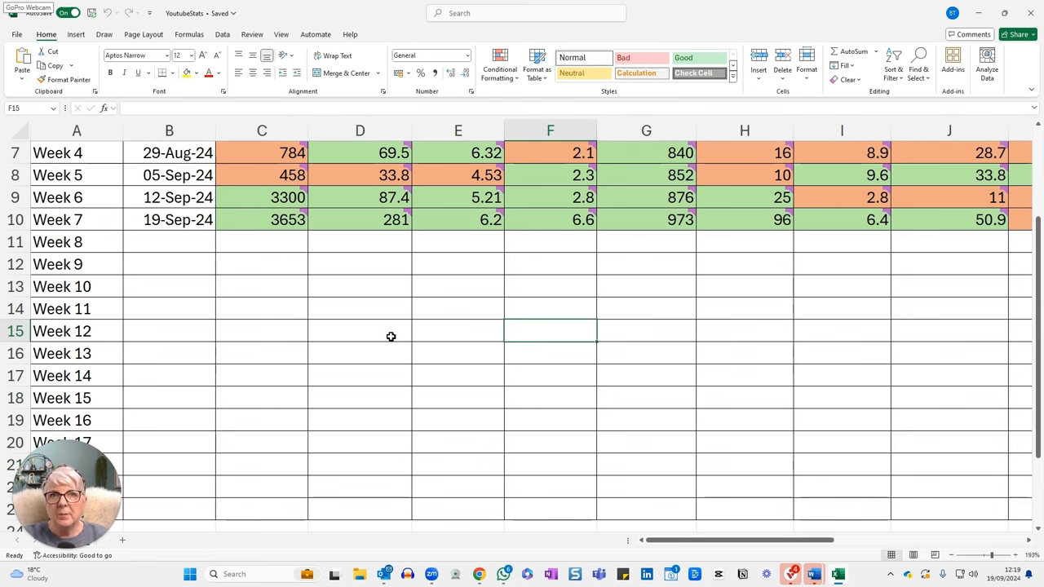
mouse_move(331, 257)
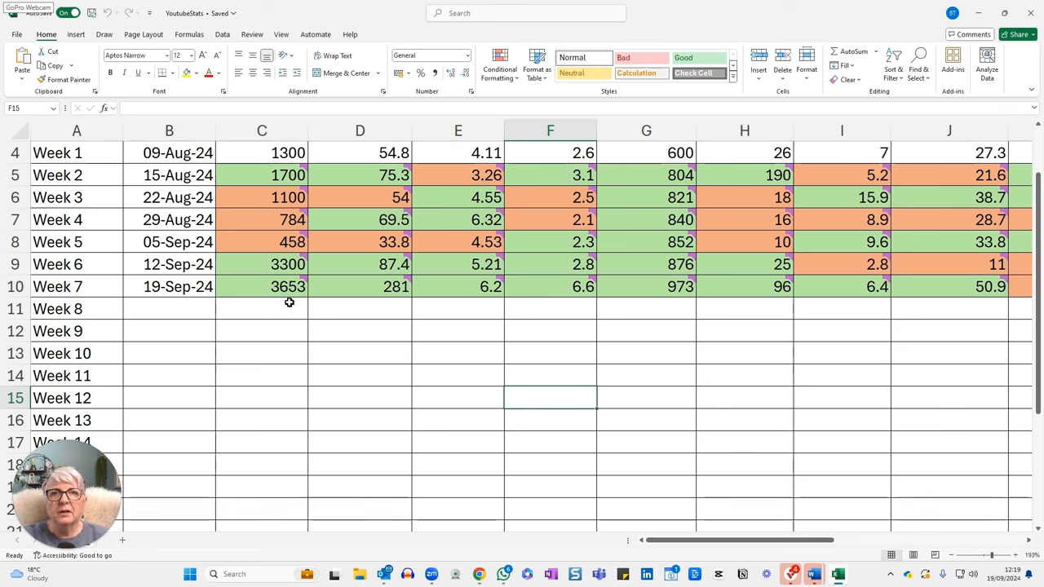
mouse_move(287, 305)
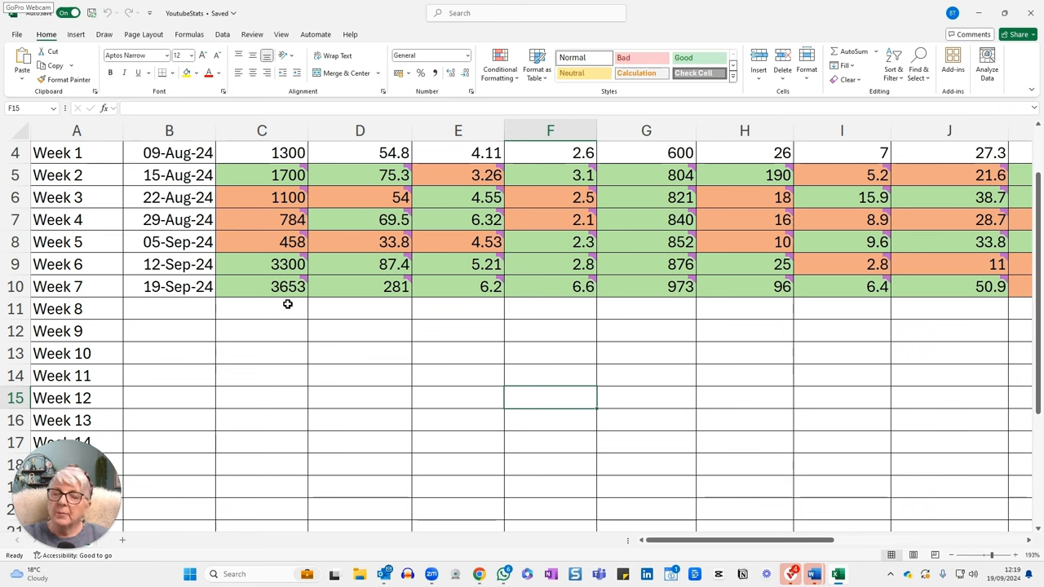
mouse_move(758, 306)
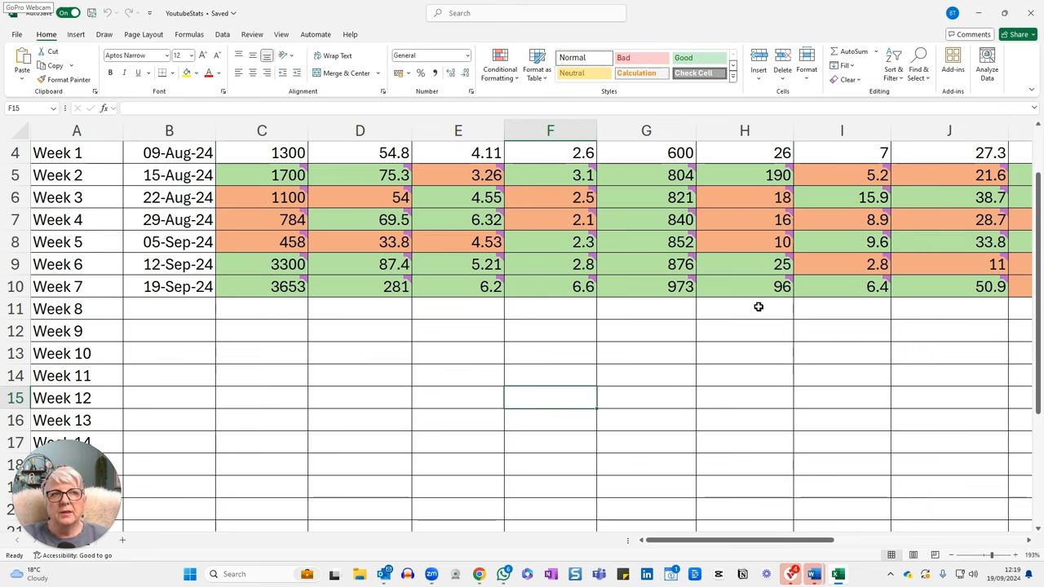
mouse_move(863, 370)
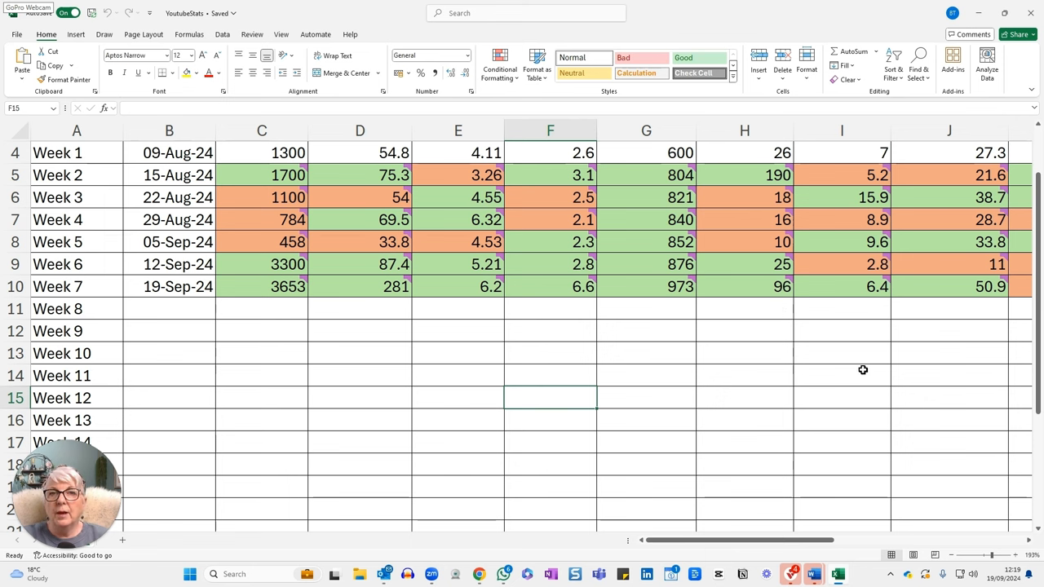
mouse_move(312, 270)
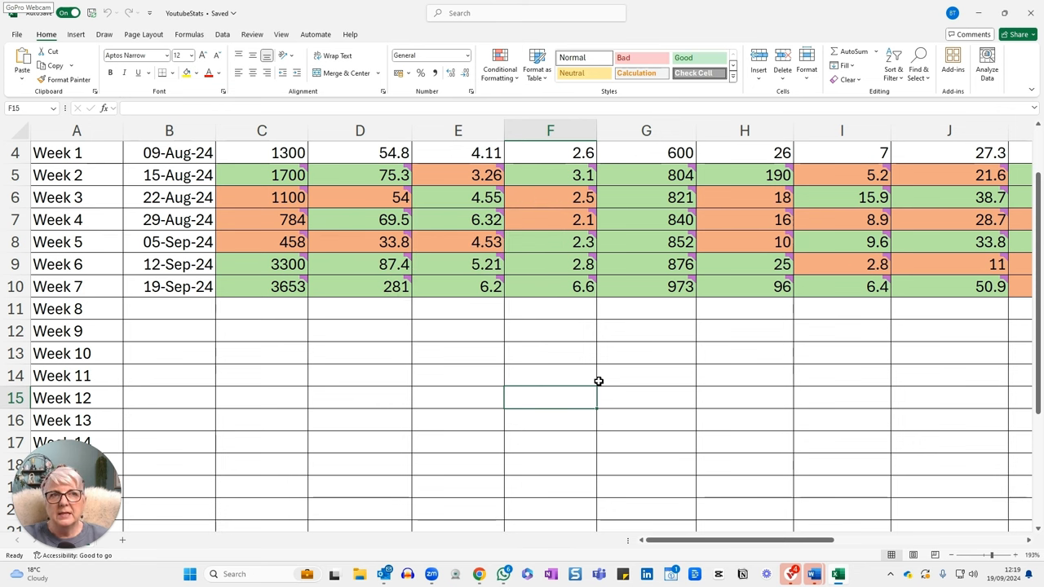
mouse_move(294, 298)
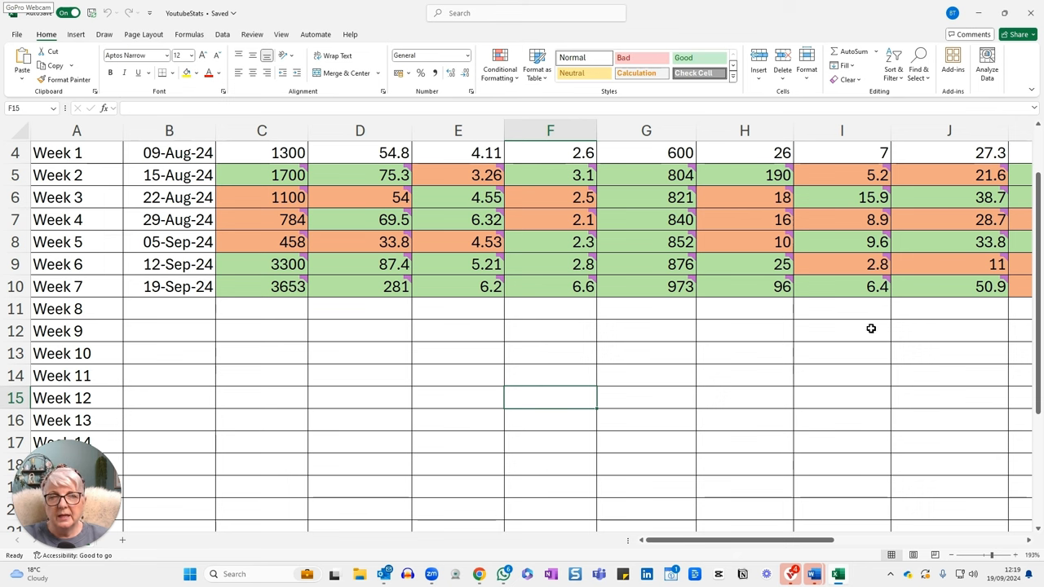
mouse_move(387, 372)
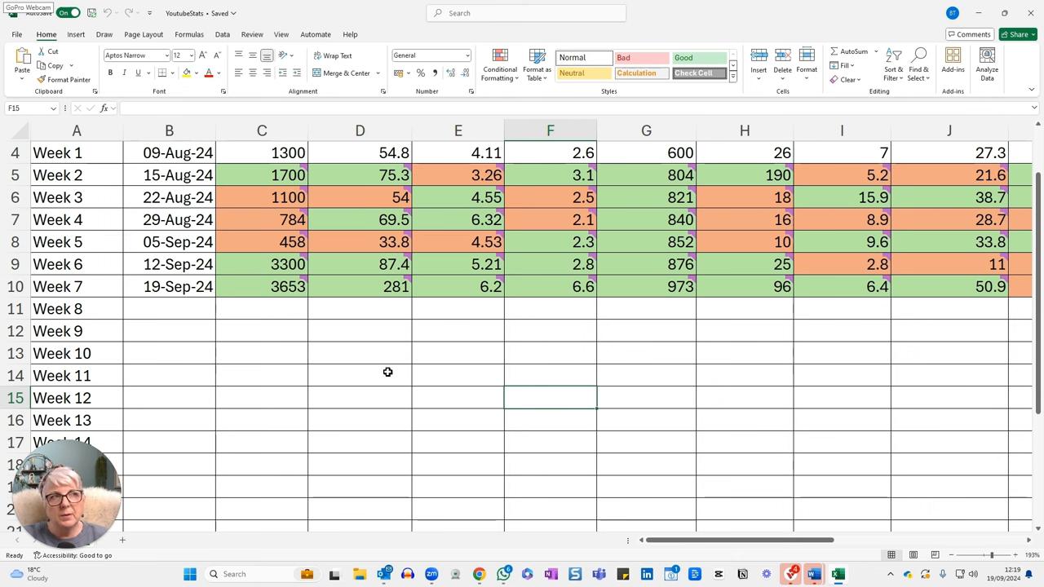
mouse_move(390, 370)
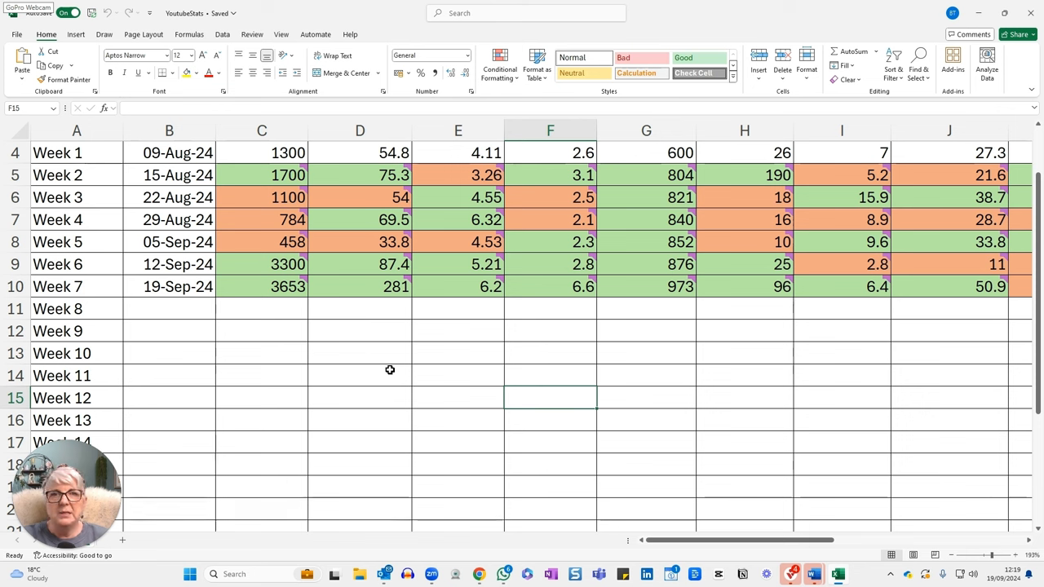
mouse_move(331, 309)
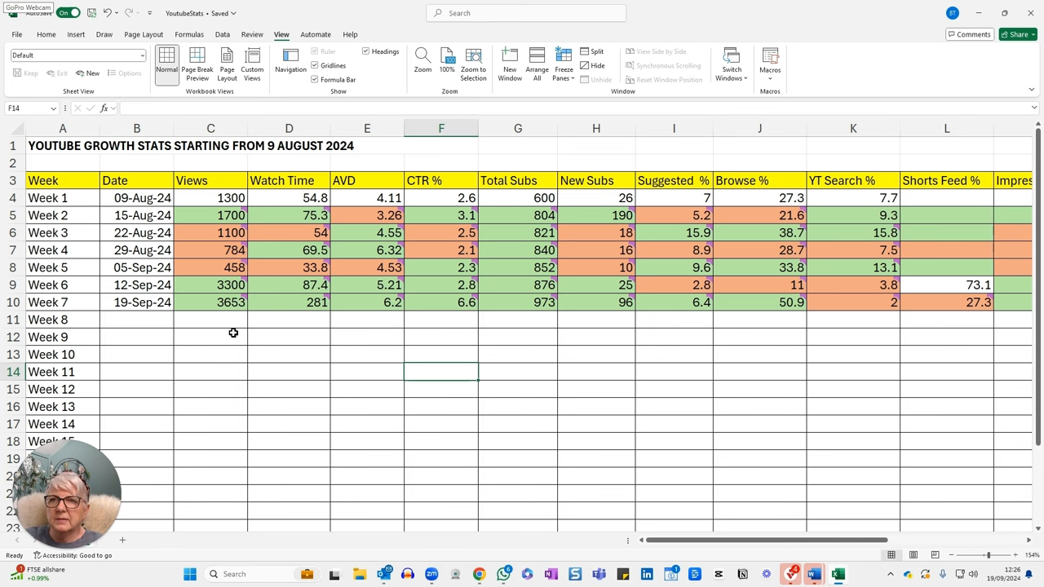
click(230, 302)
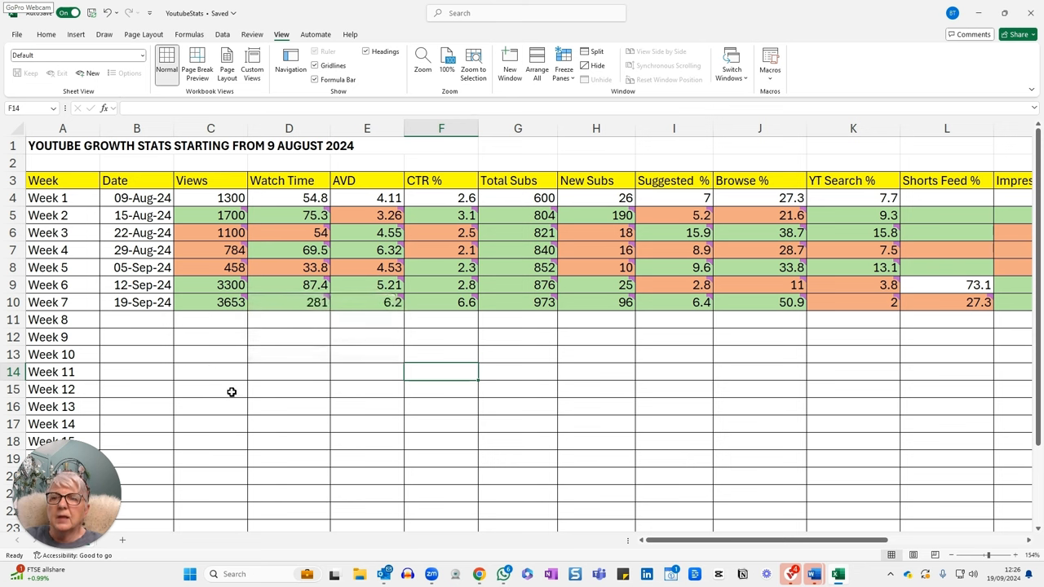
mouse_move(281, 394)
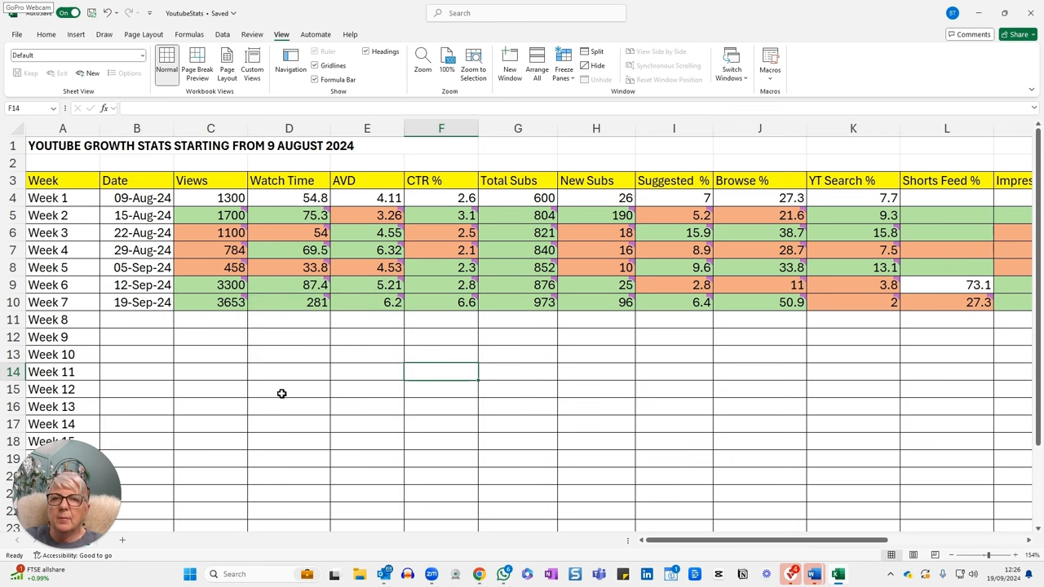
mouse_move(278, 403)
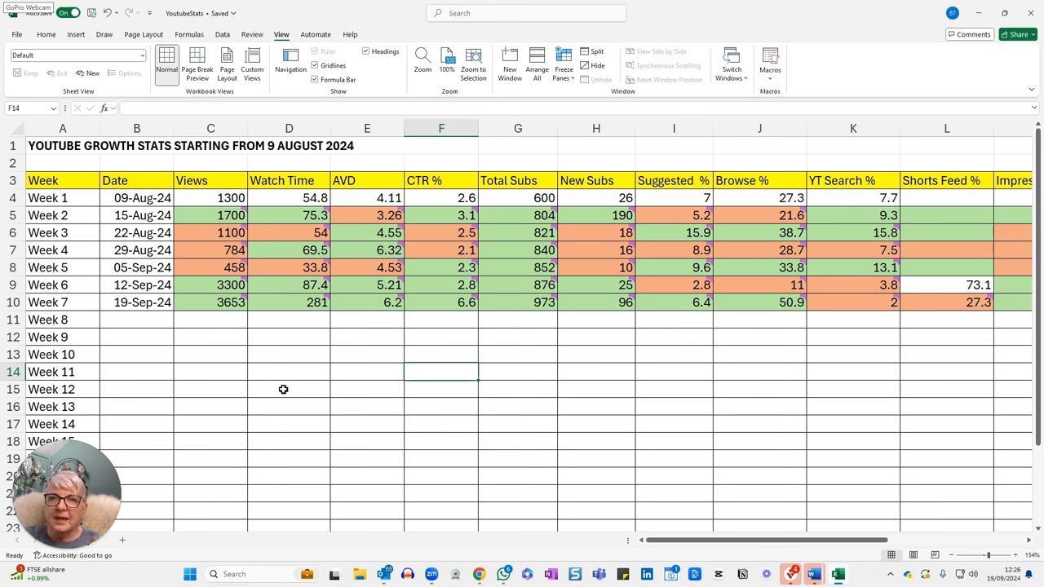
mouse_move(260, 398)
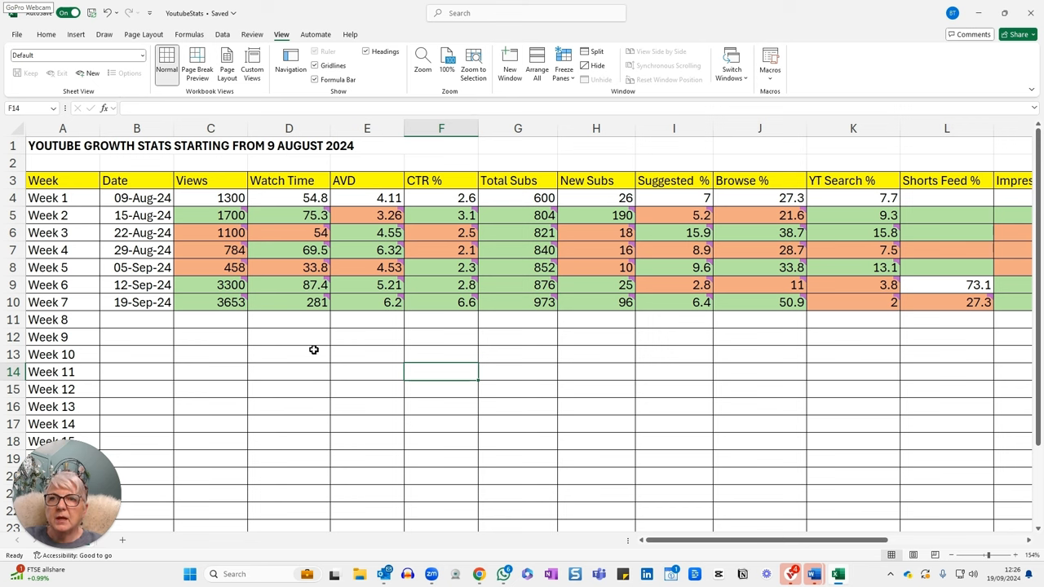
mouse_move(310, 340)
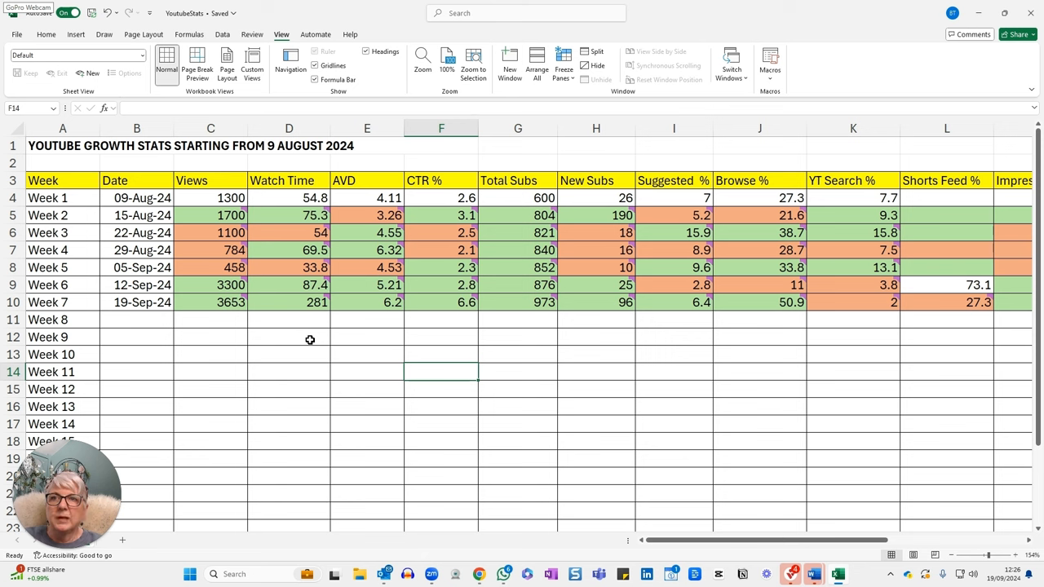
mouse_move(333, 294)
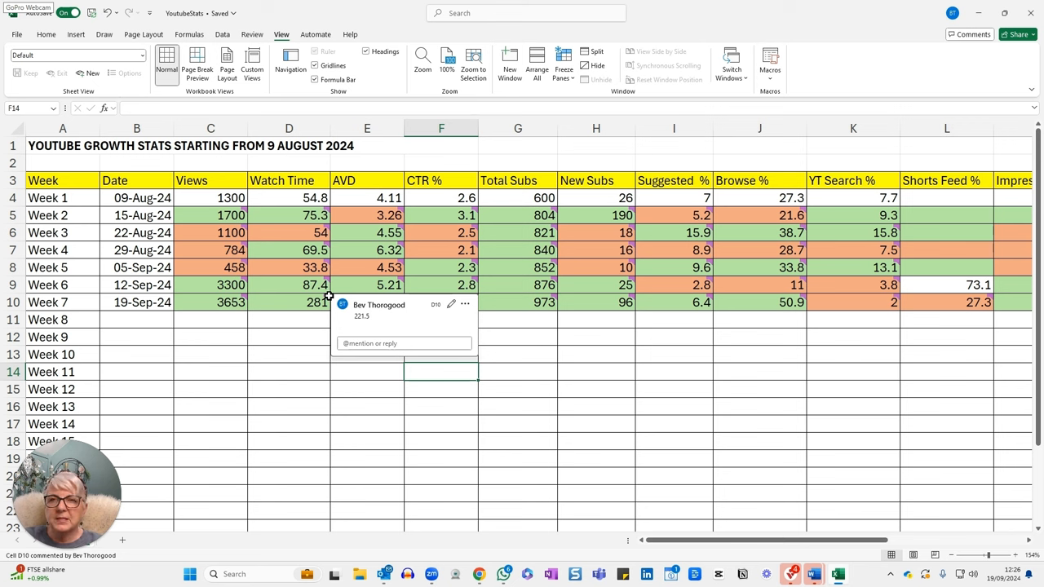
click(365, 445)
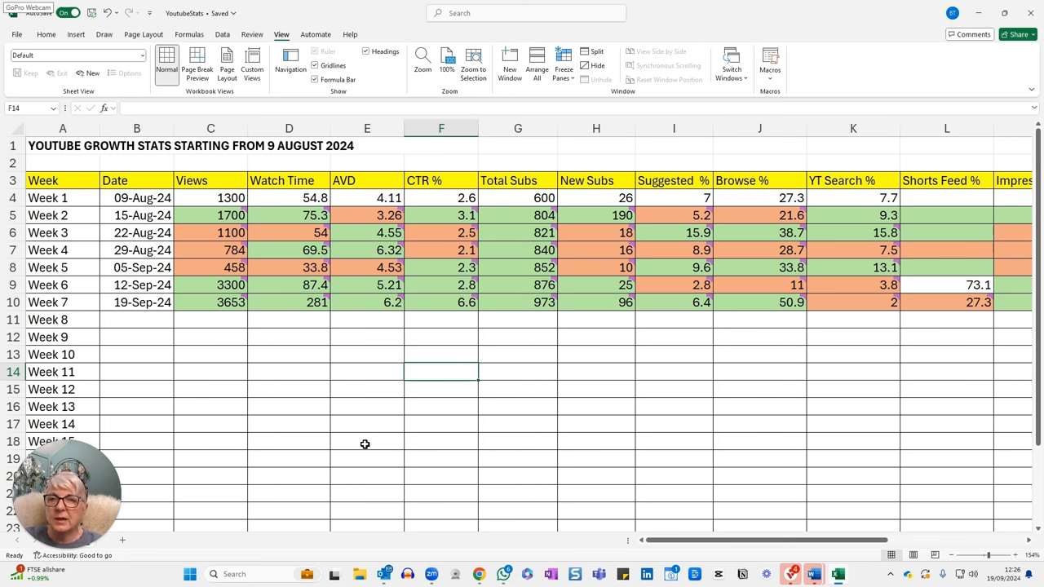
mouse_move(387, 423)
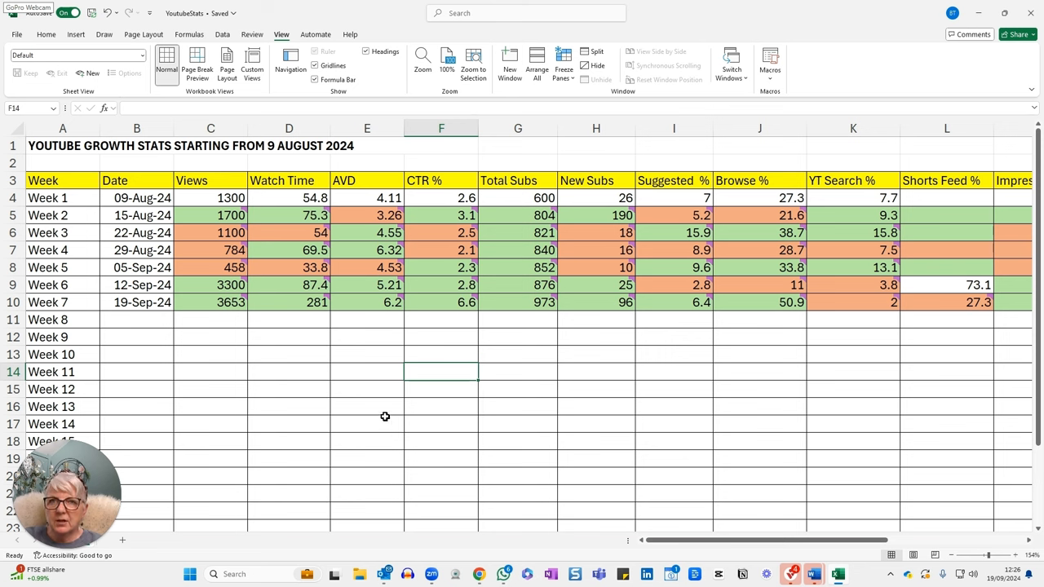
mouse_move(387, 337)
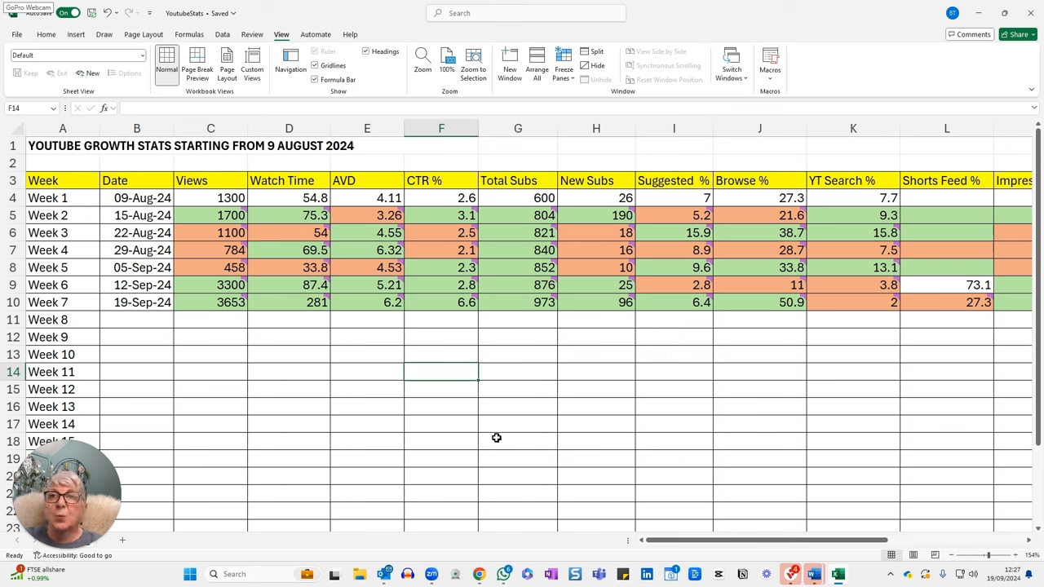
mouse_move(495, 432)
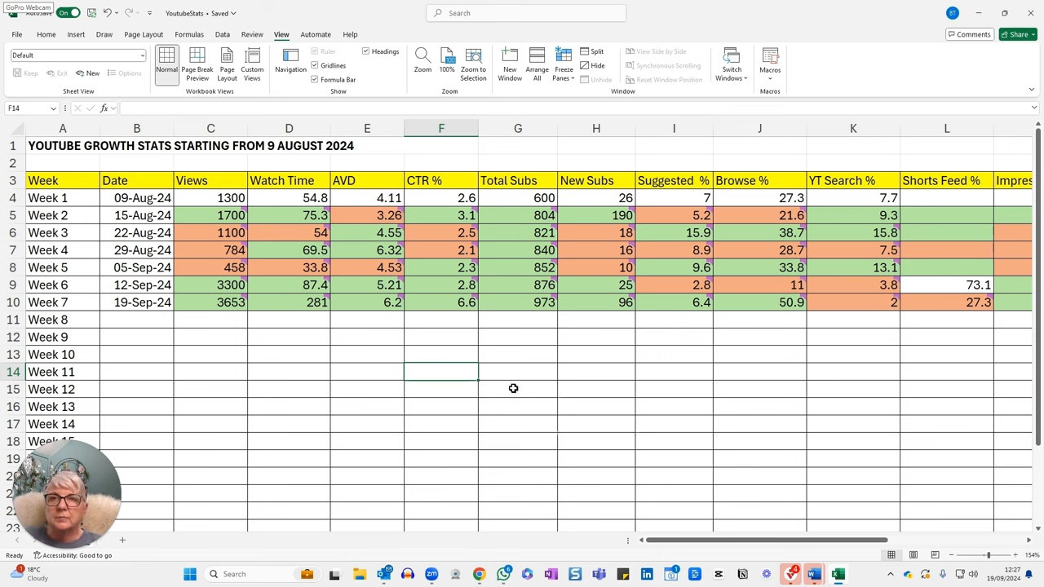
mouse_move(513, 384)
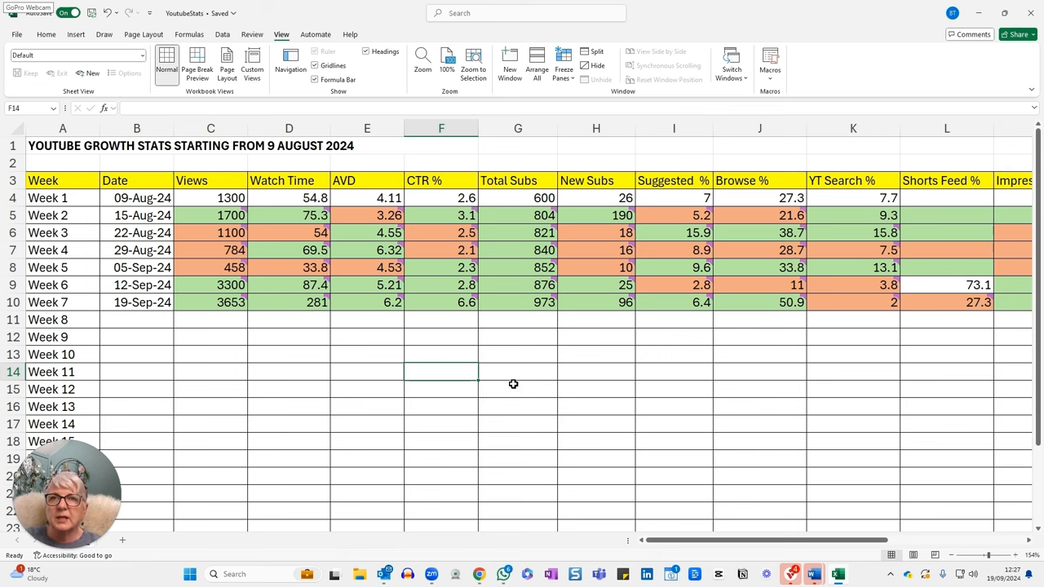
mouse_move(521, 375)
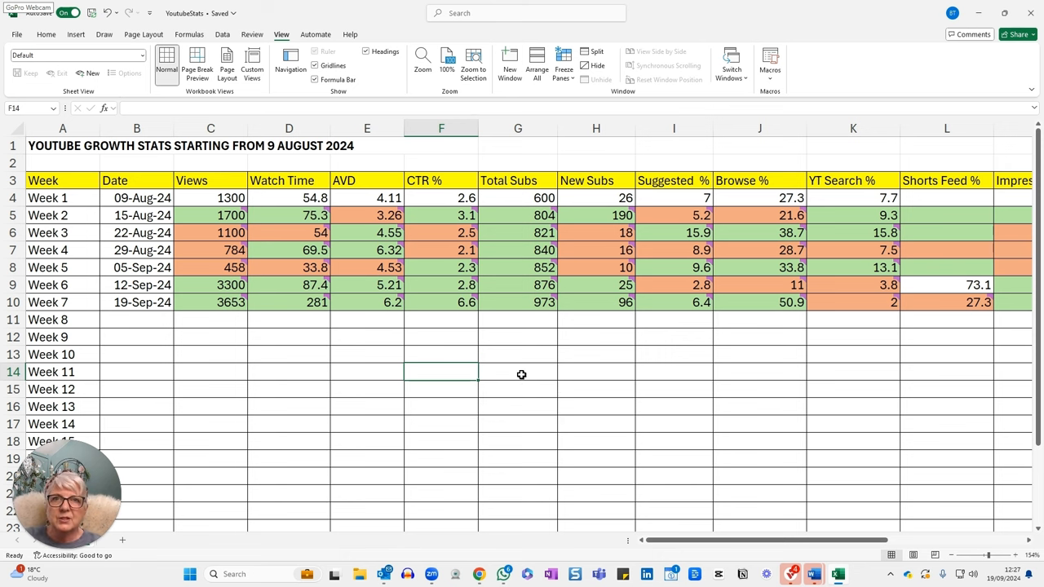
mouse_move(468, 327)
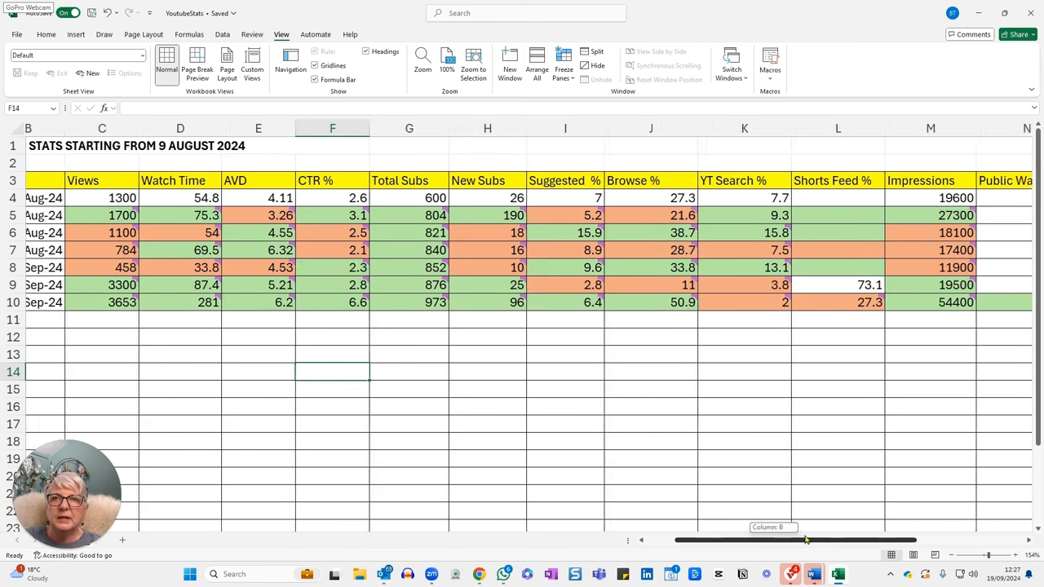
scroll(right, 3)
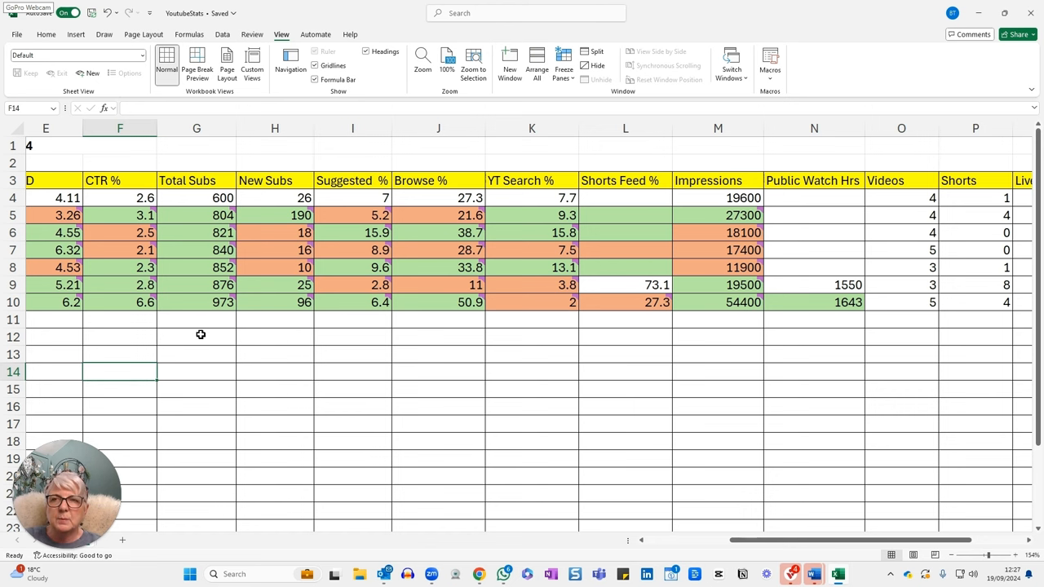
mouse_move(203, 333)
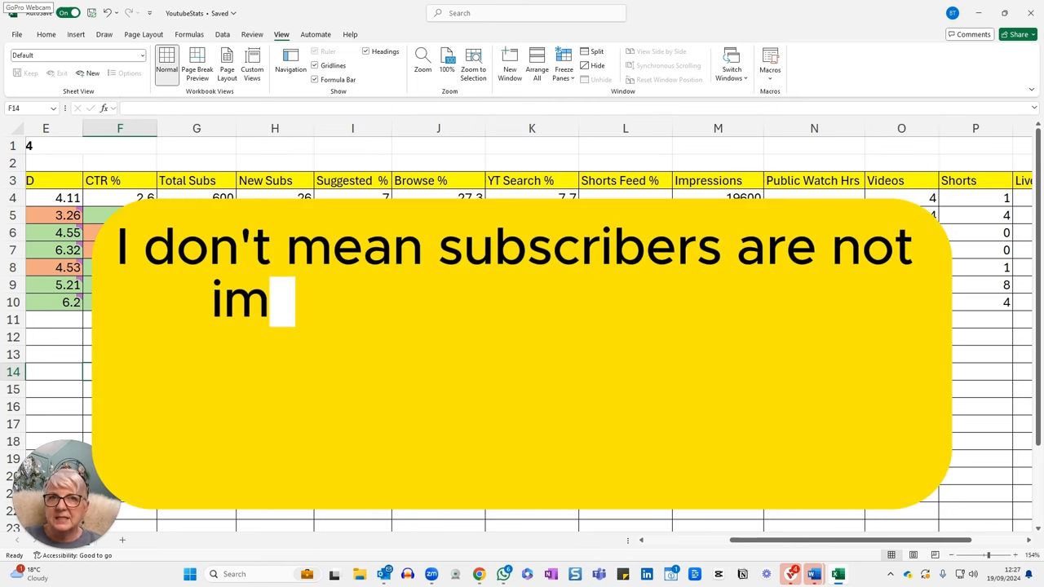
text(portant to me, but the number of subs is less important for Youtube monetization purposes!)
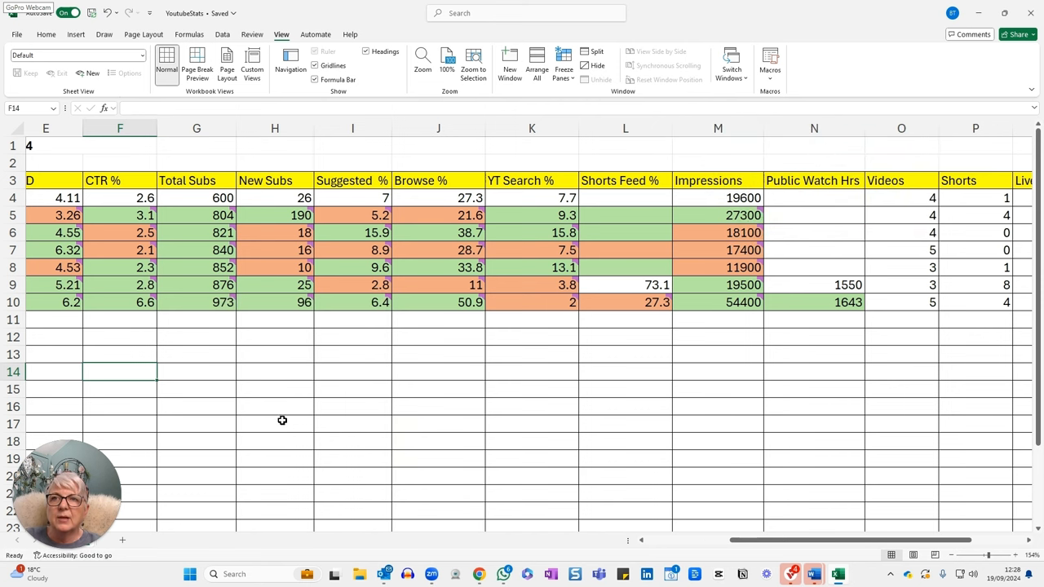
mouse_move(291, 364)
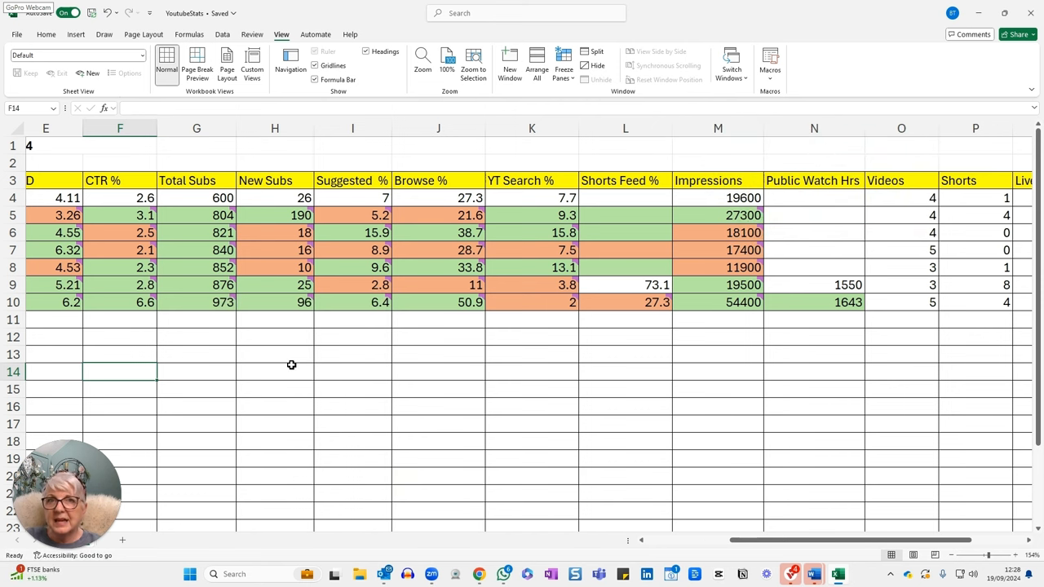
mouse_move(286, 336)
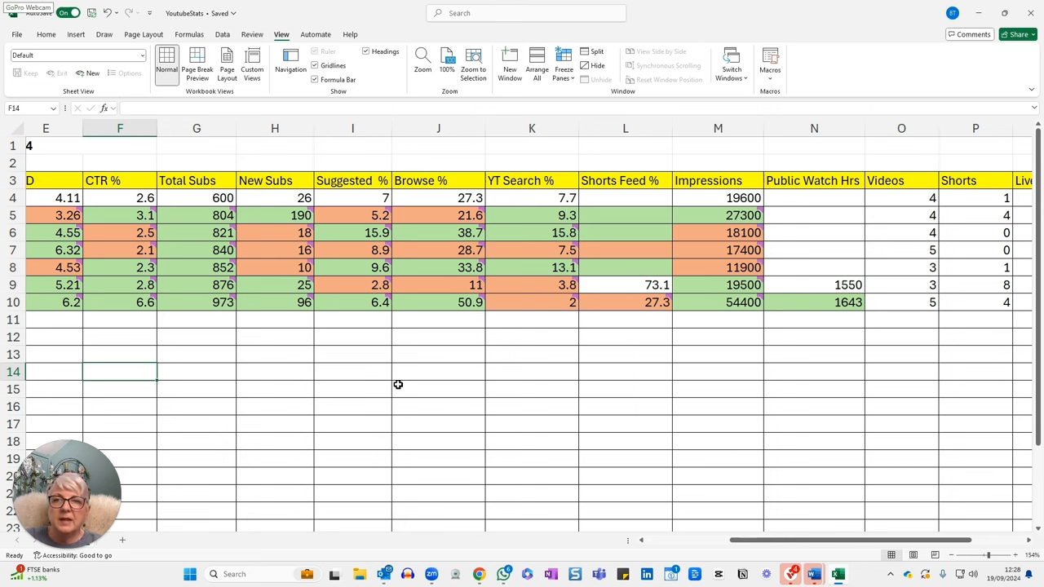
mouse_move(318, 341)
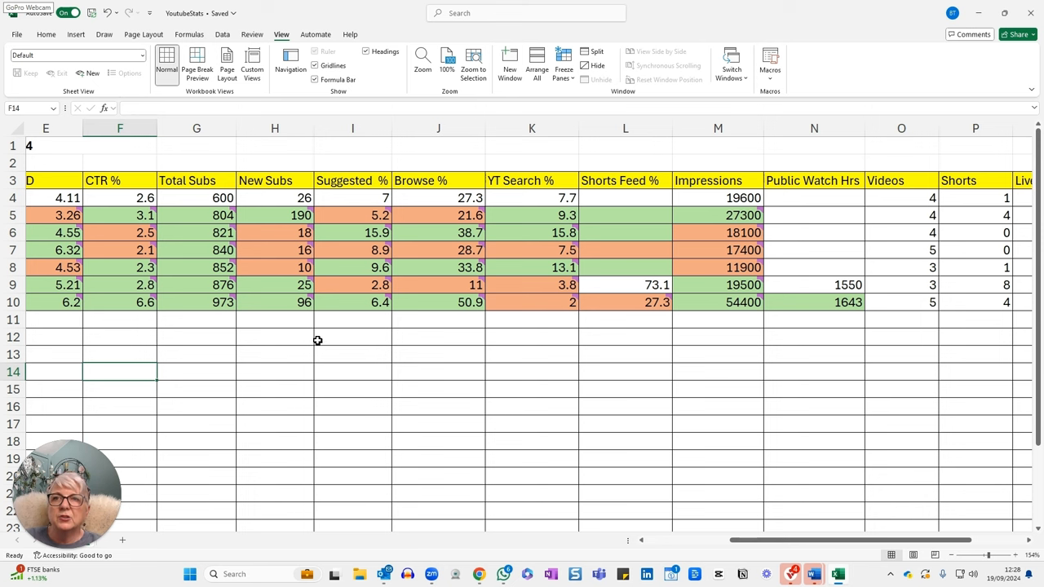
mouse_move(351, 369)
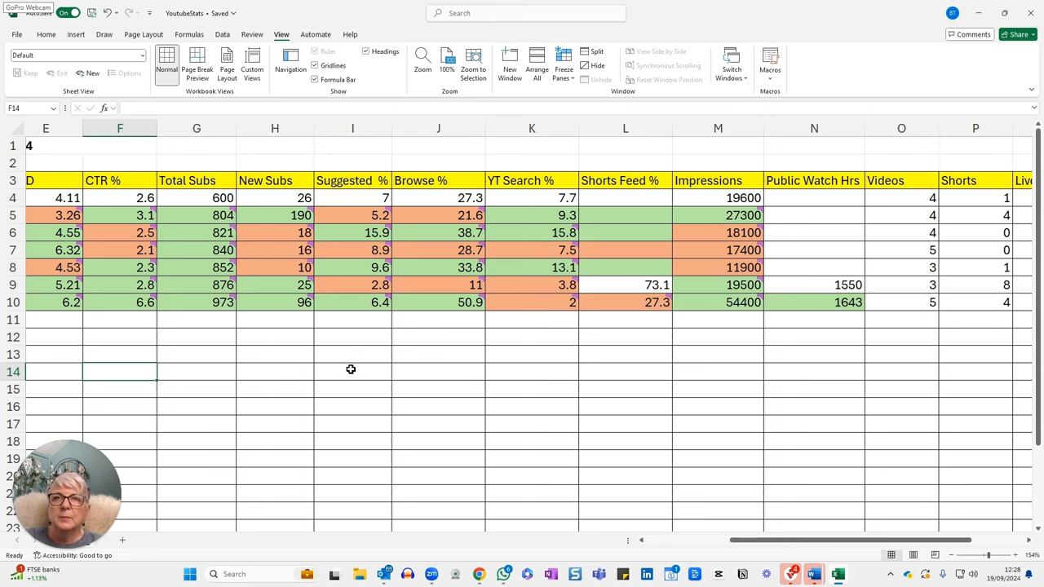
mouse_move(384, 303)
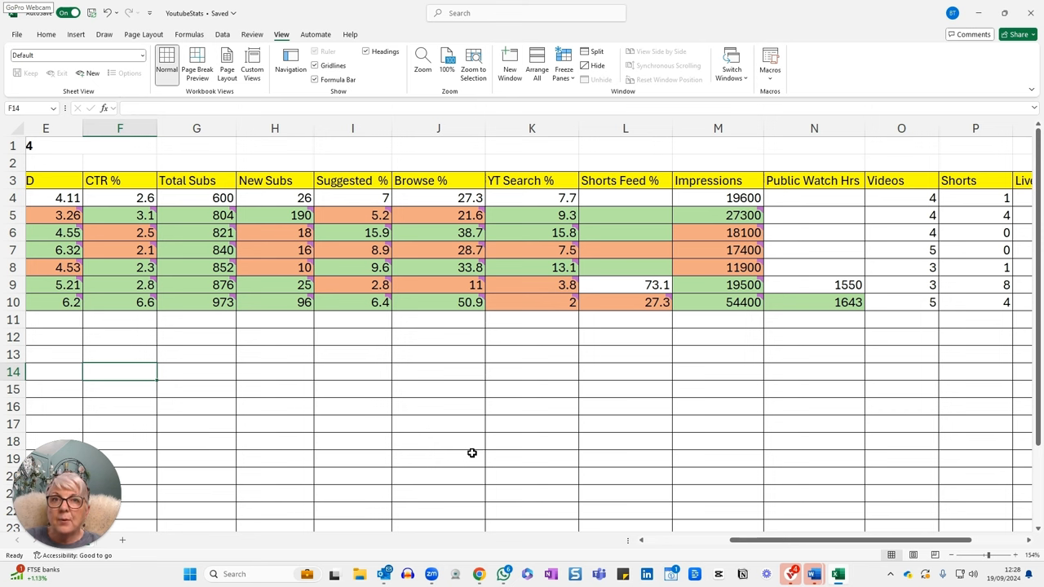
mouse_move(472, 450)
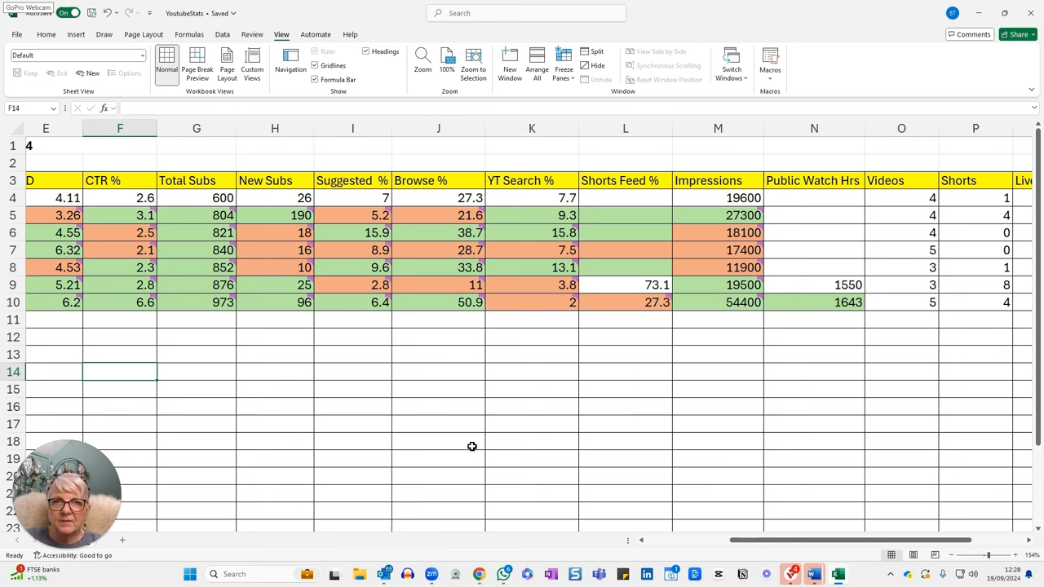
mouse_move(471, 428)
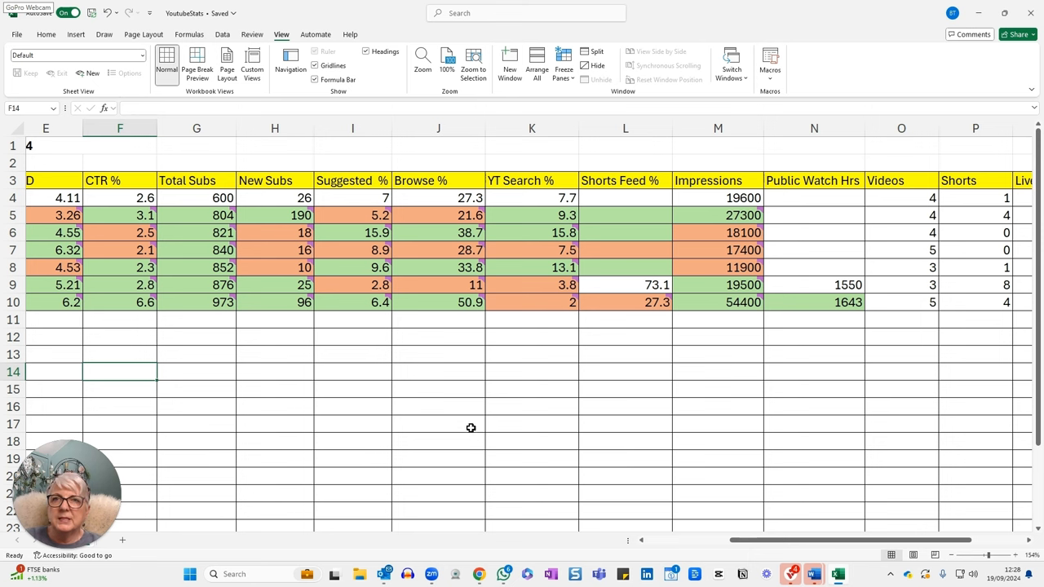
mouse_move(448, 424)
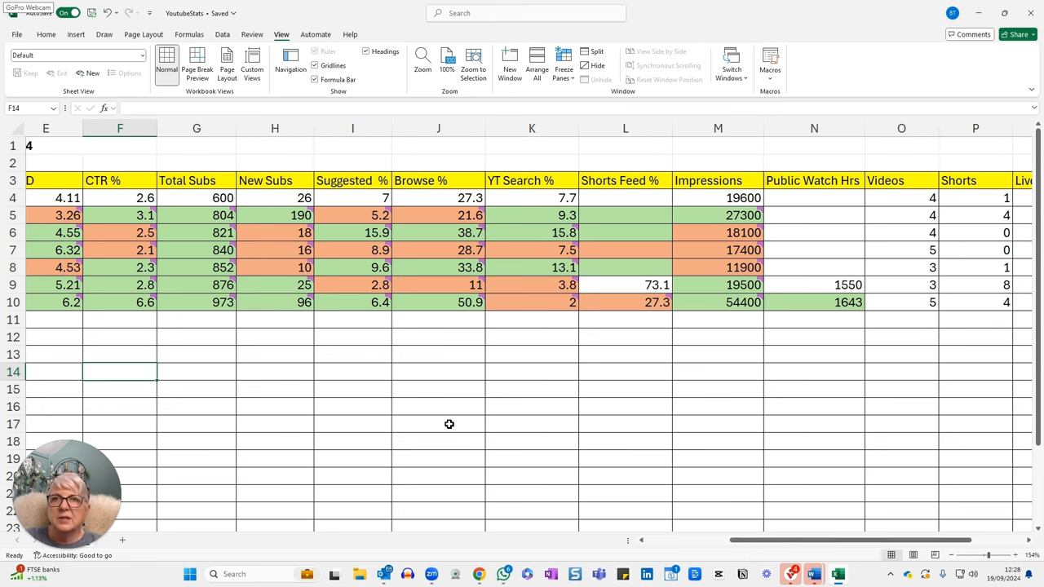
mouse_move(487, 302)
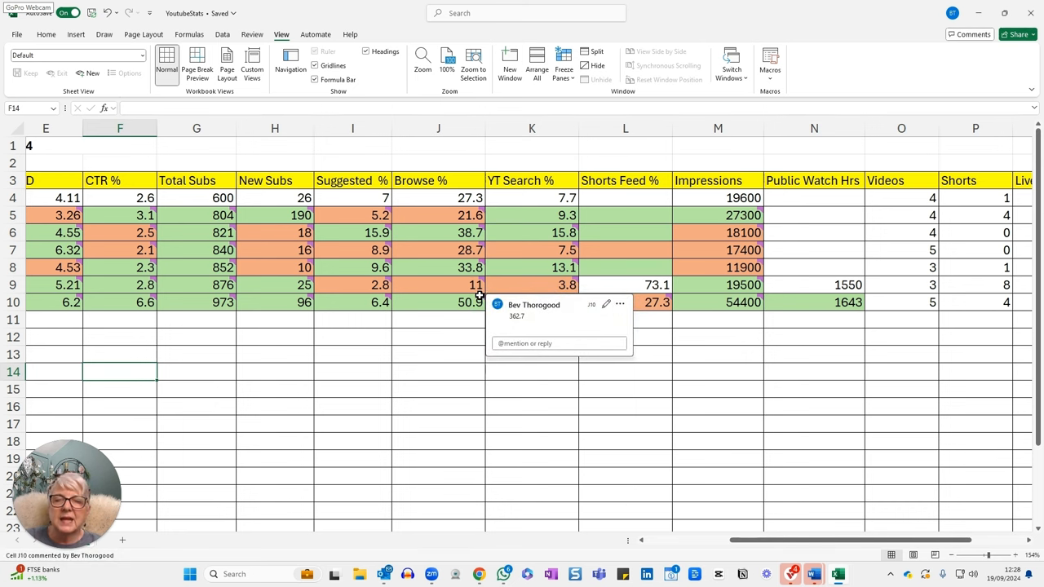
click(523, 463)
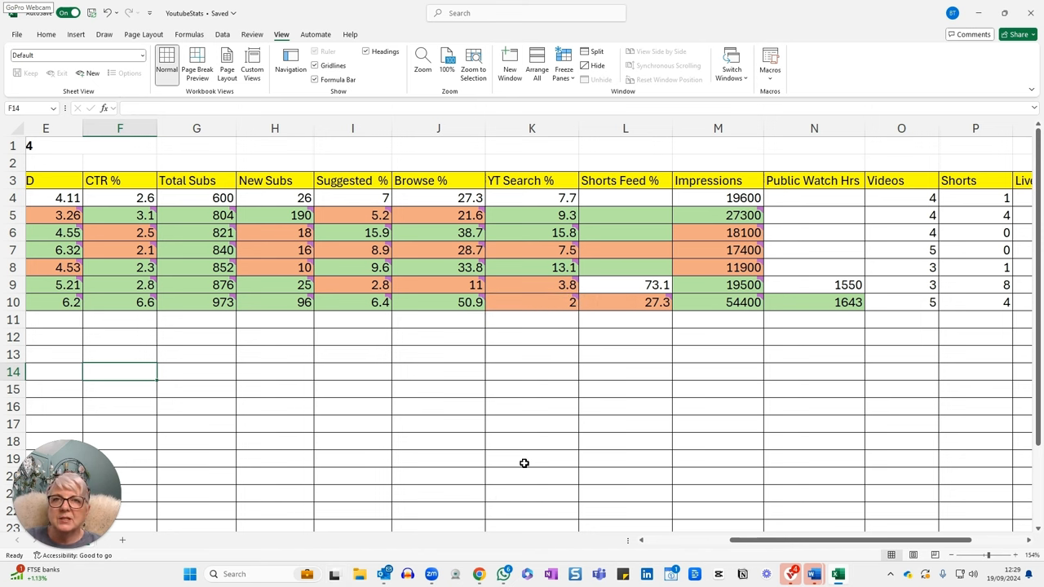
mouse_move(541, 364)
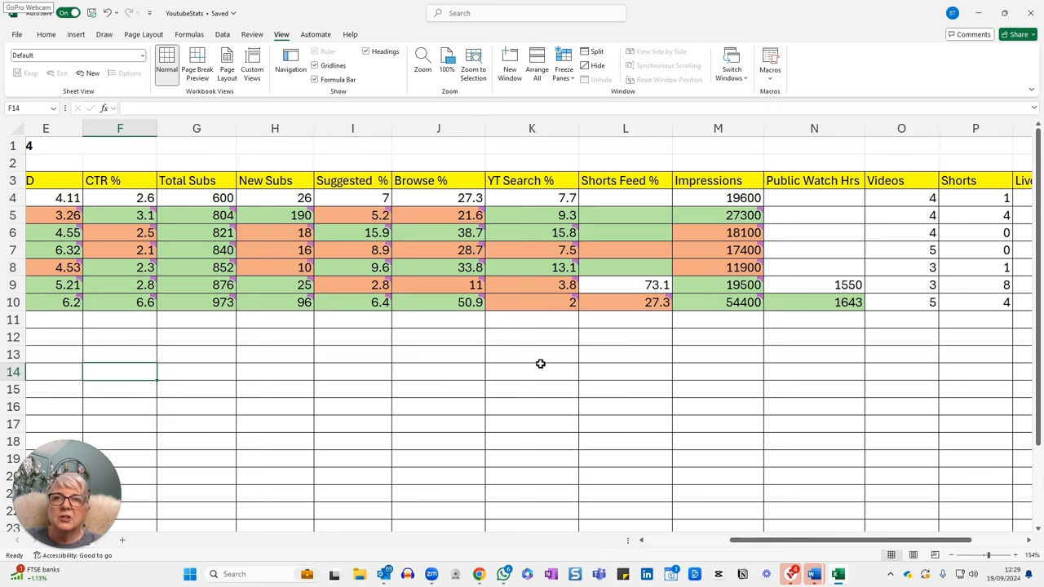
mouse_move(570, 303)
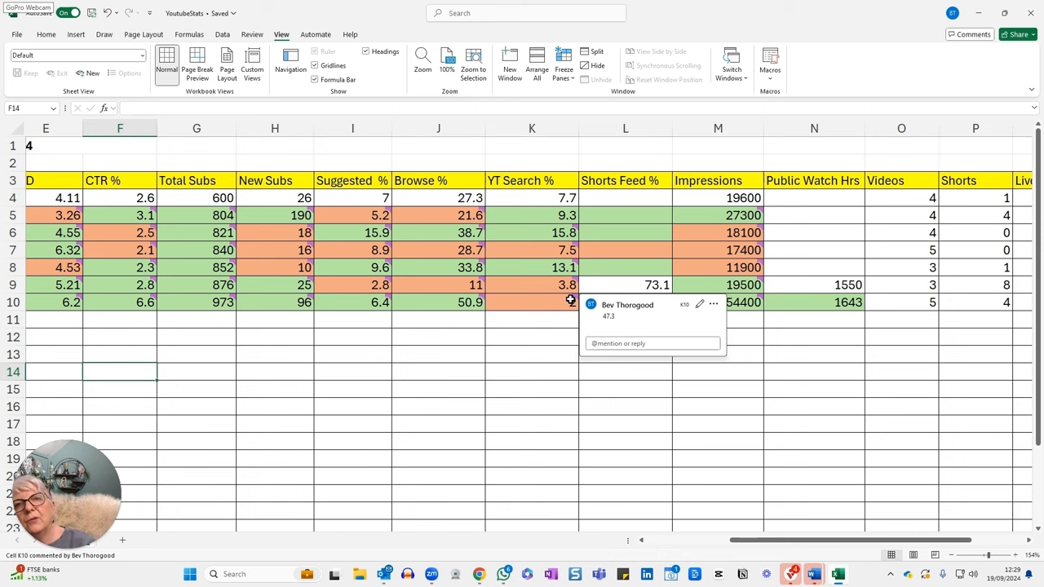
click(588, 424)
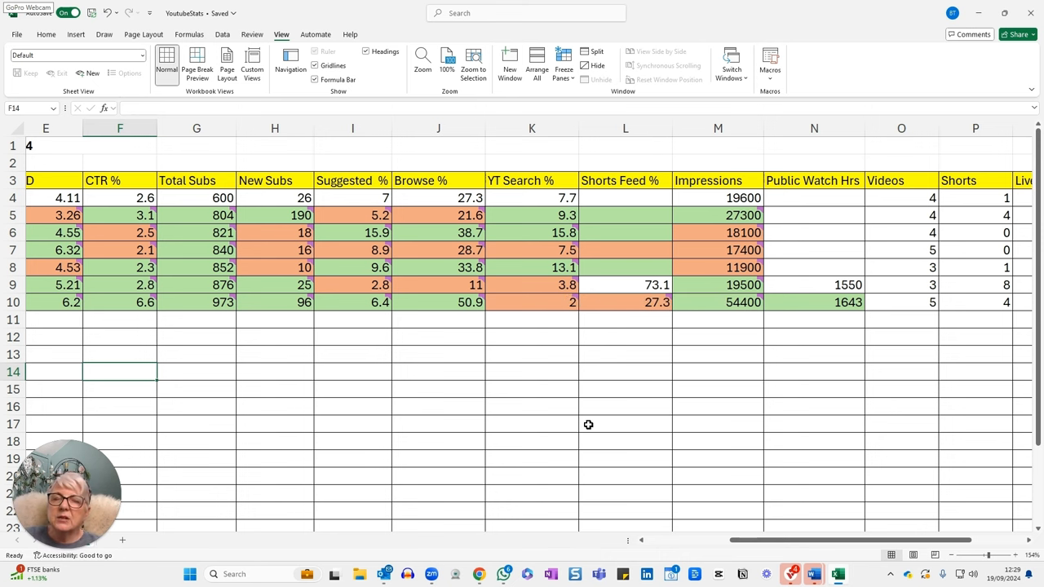
mouse_move(594, 411)
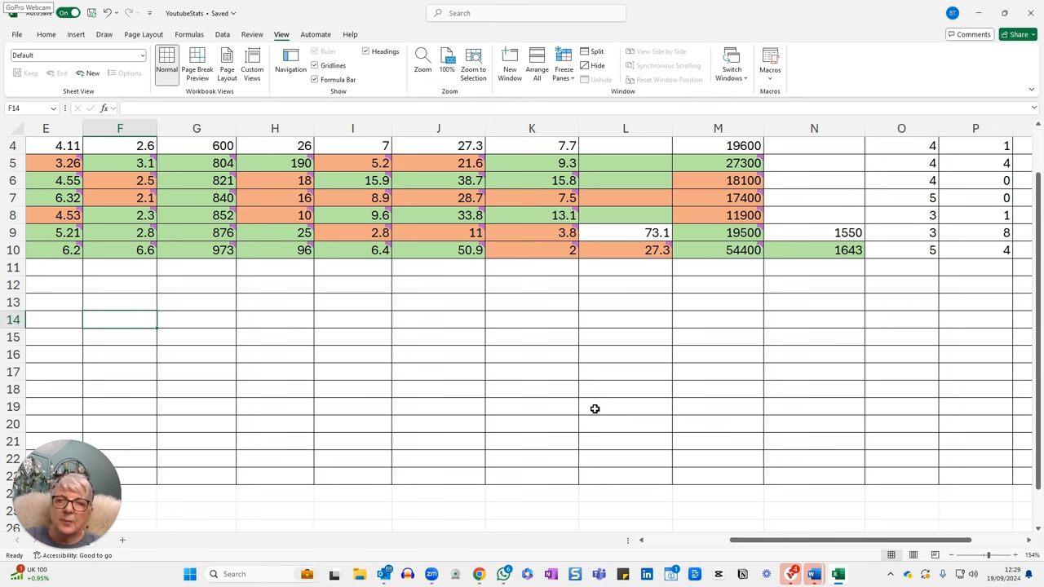
scroll(down, 3)
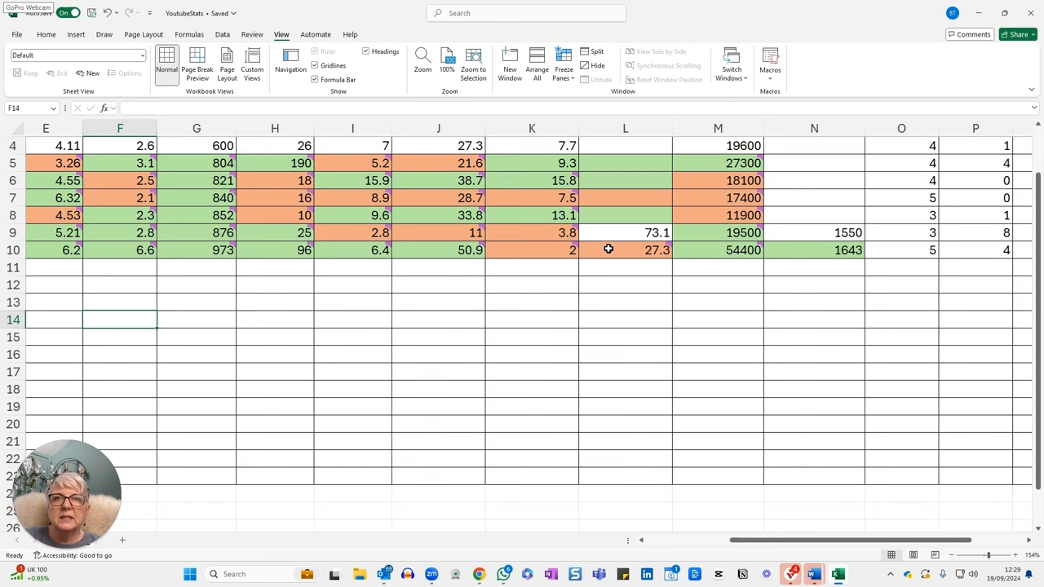
mouse_move(655, 289)
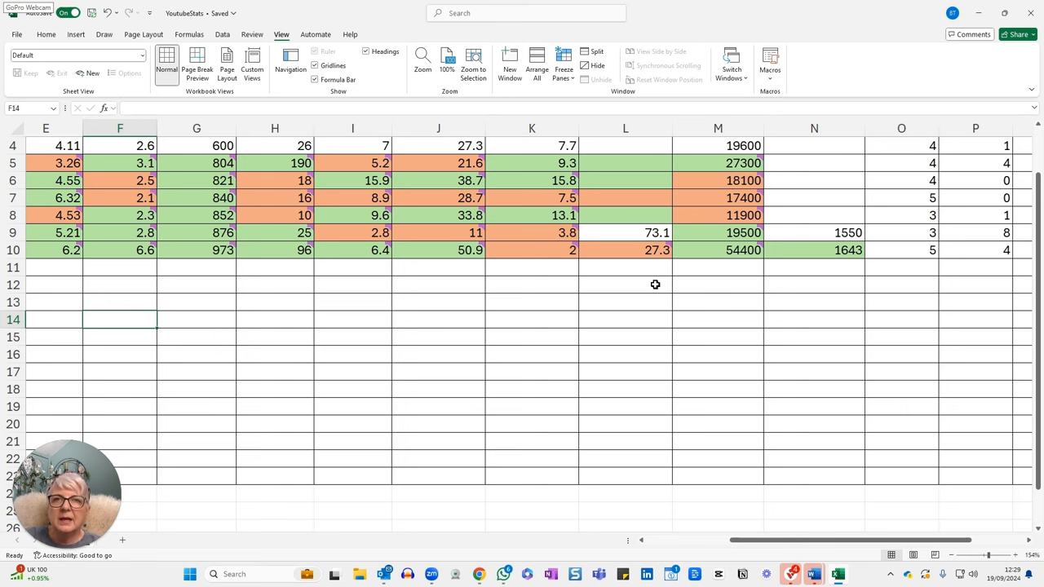
mouse_move(651, 285)
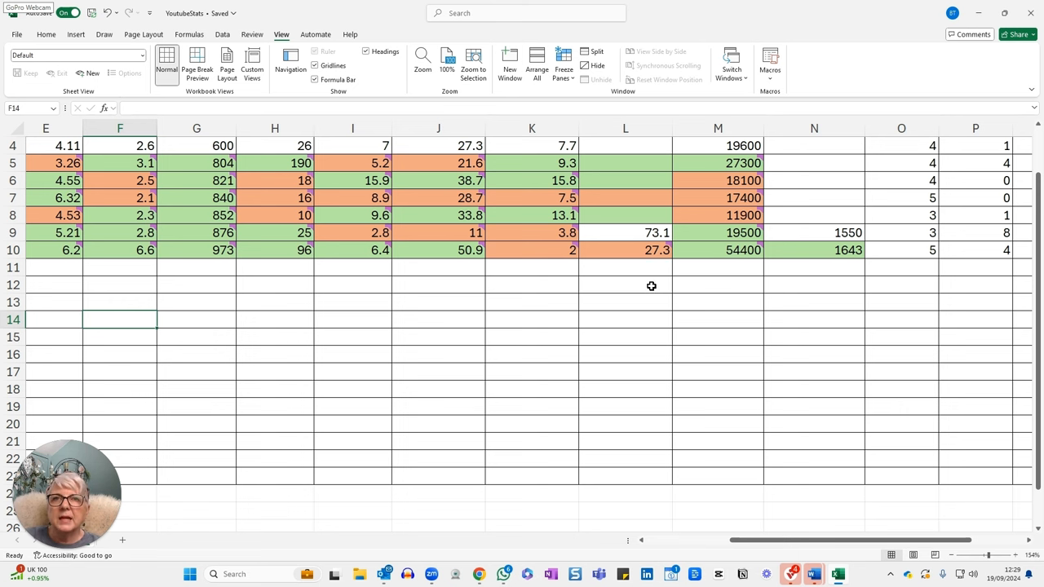
mouse_move(655, 287)
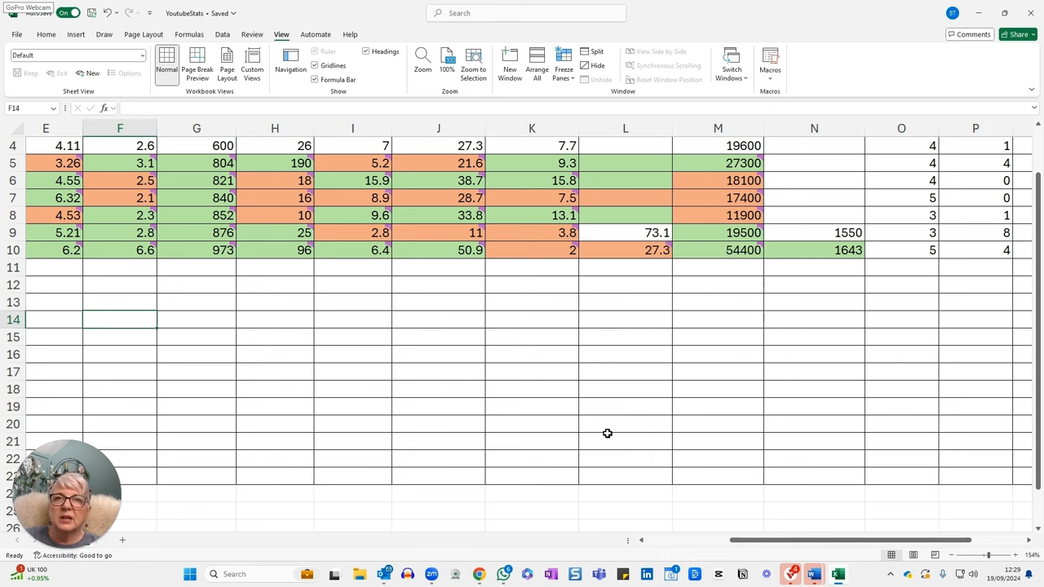
mouse_move(689, 429)
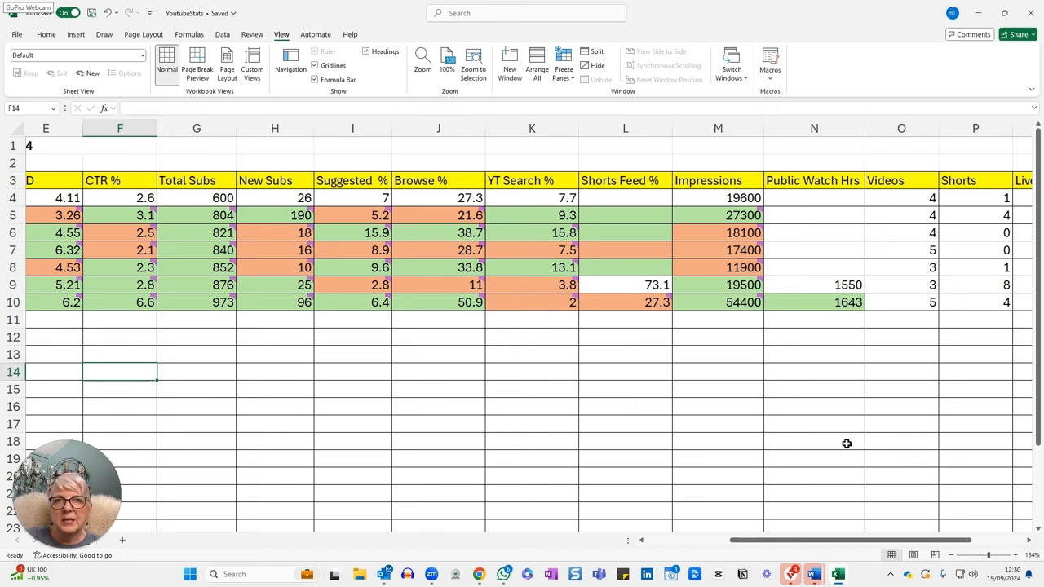
mouse_move(792, 466)
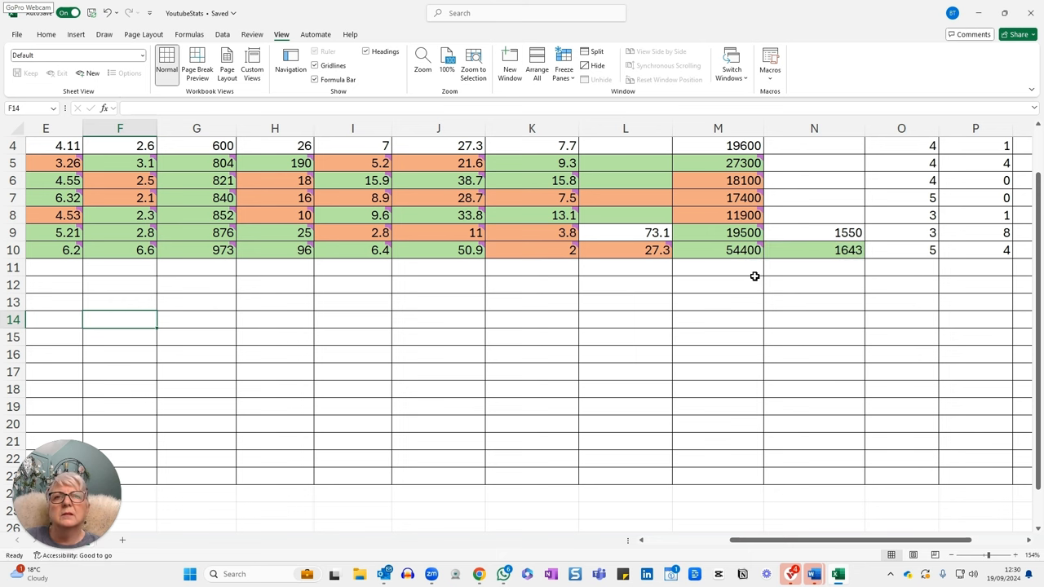
mouse_move(753, 279)
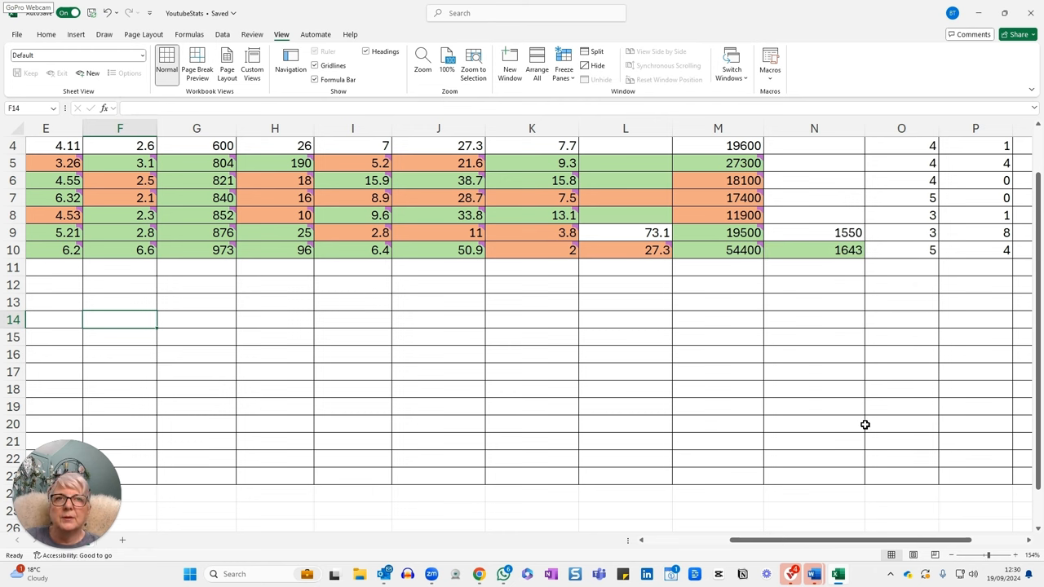
scroll(up, 3)
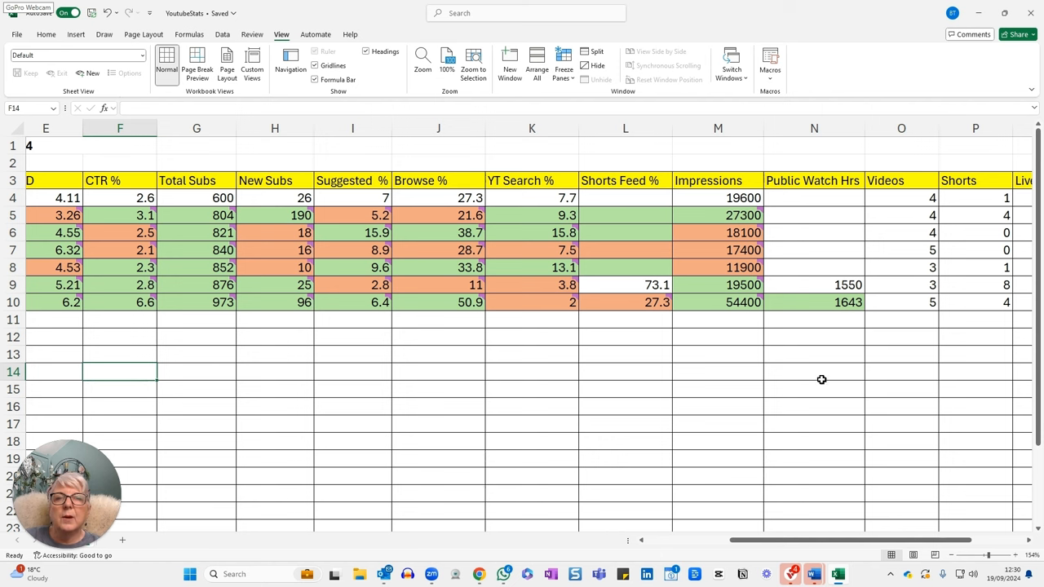
mouse_move(859, 384)
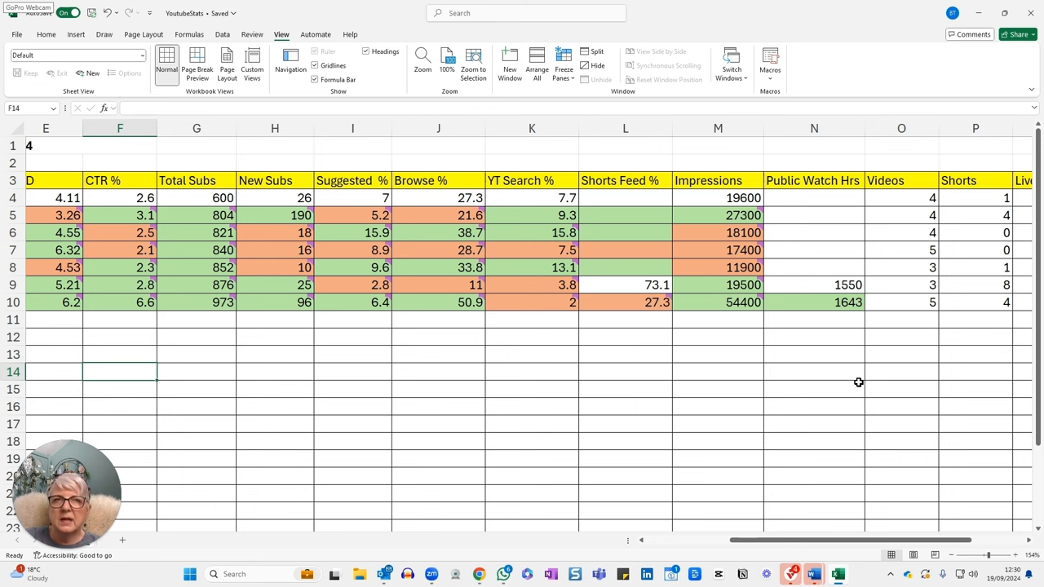
mouse_move(856, 380)
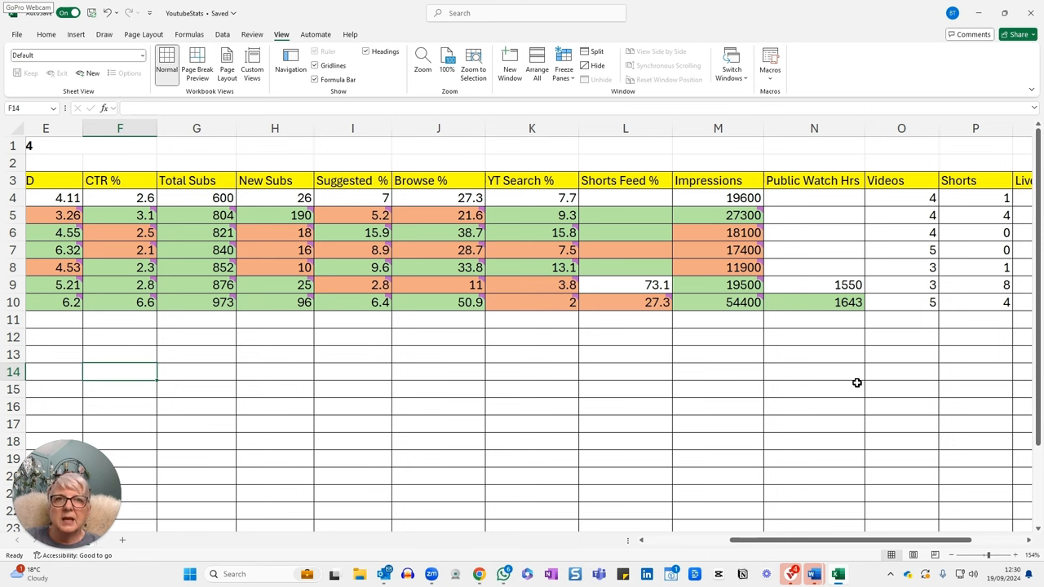
mouse_move(854, 369)
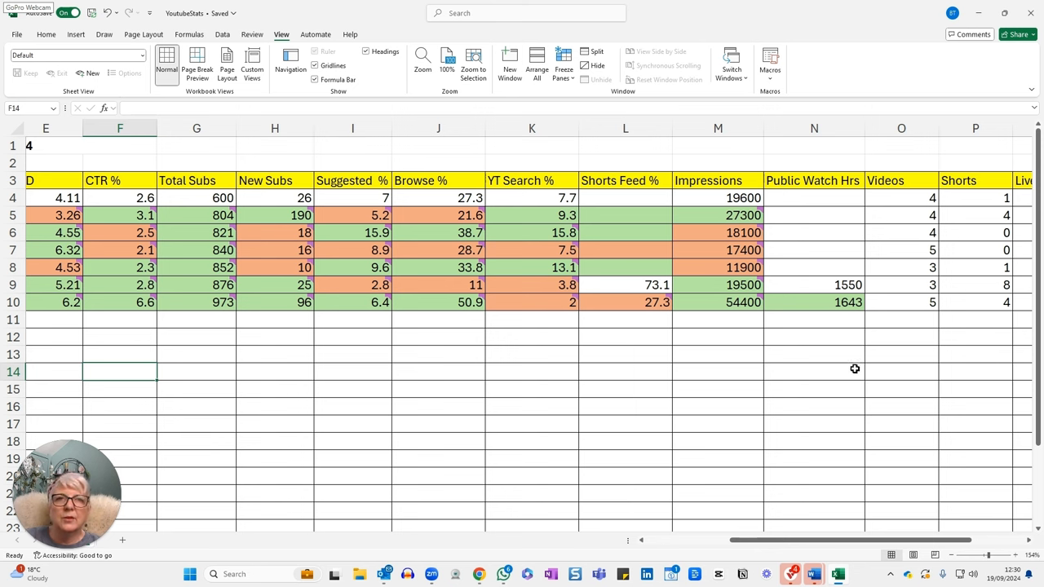
mouse_move(855, 398)
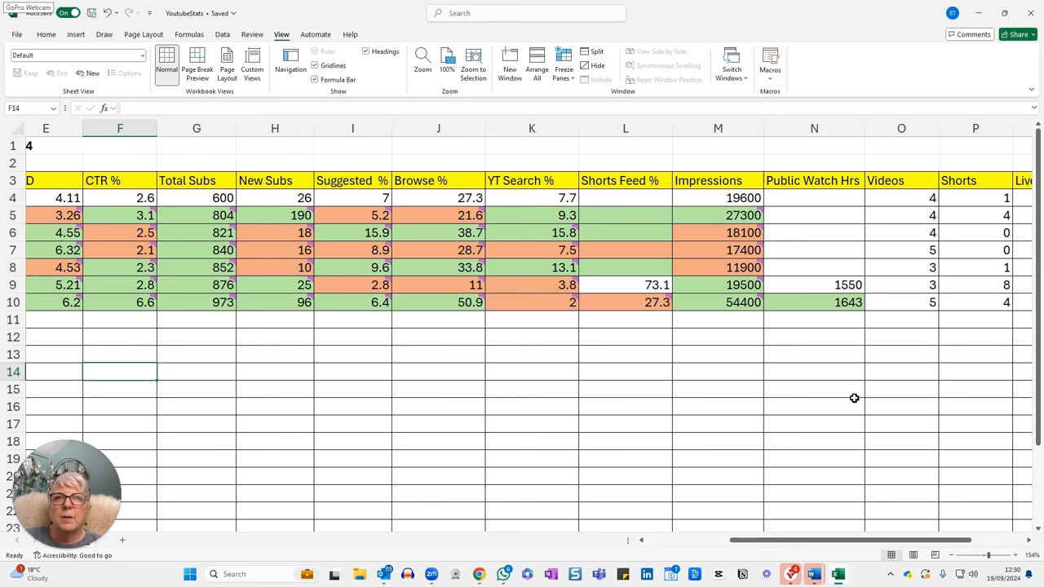
mouse_move(837, 362)
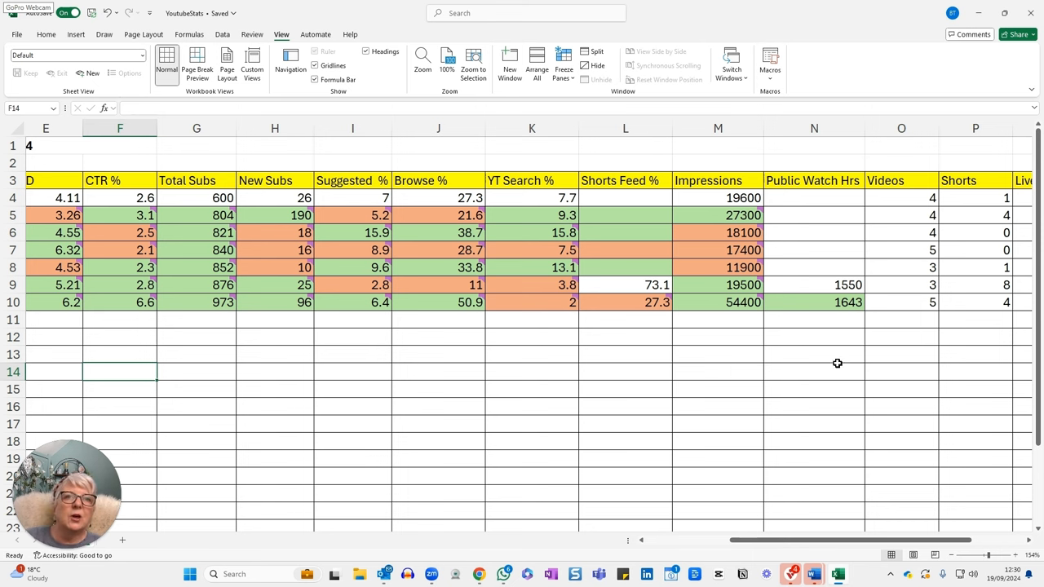
mouse_move(842, 340)
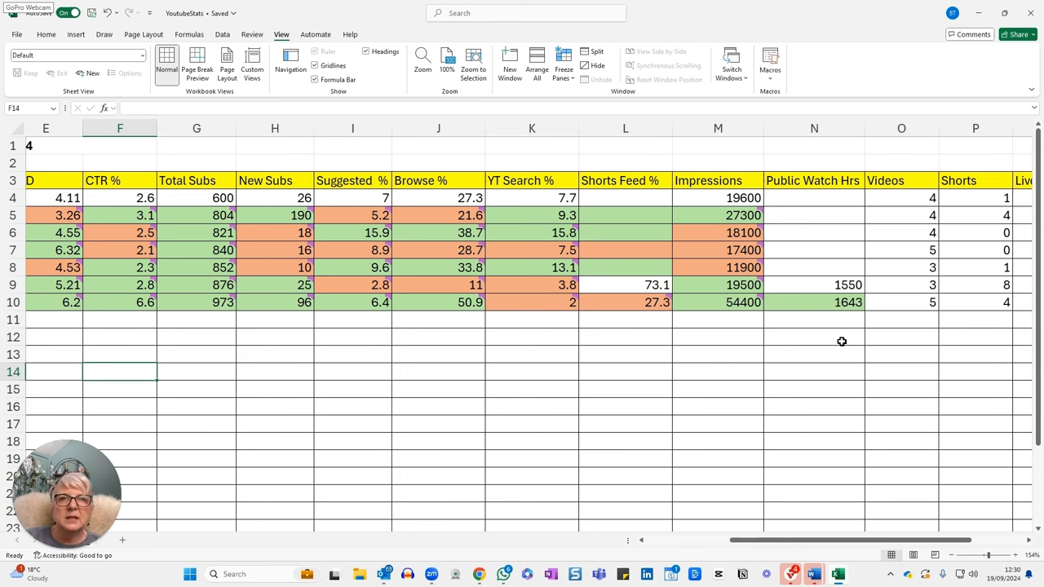
mouse_move(839, 350)
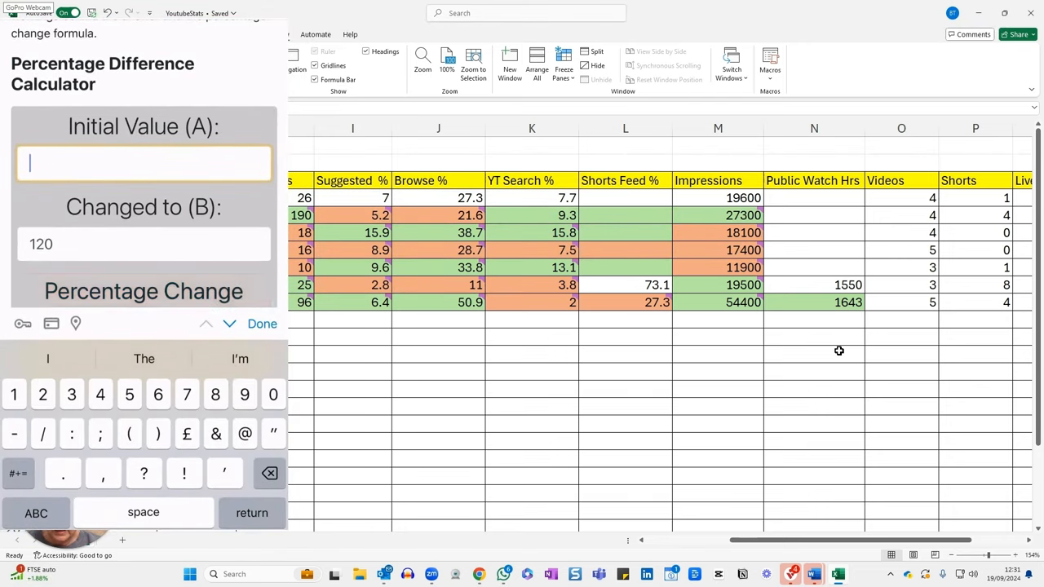
Select the Initial Value (A) field to begin entering the first weekly figure.
click(143, 291)
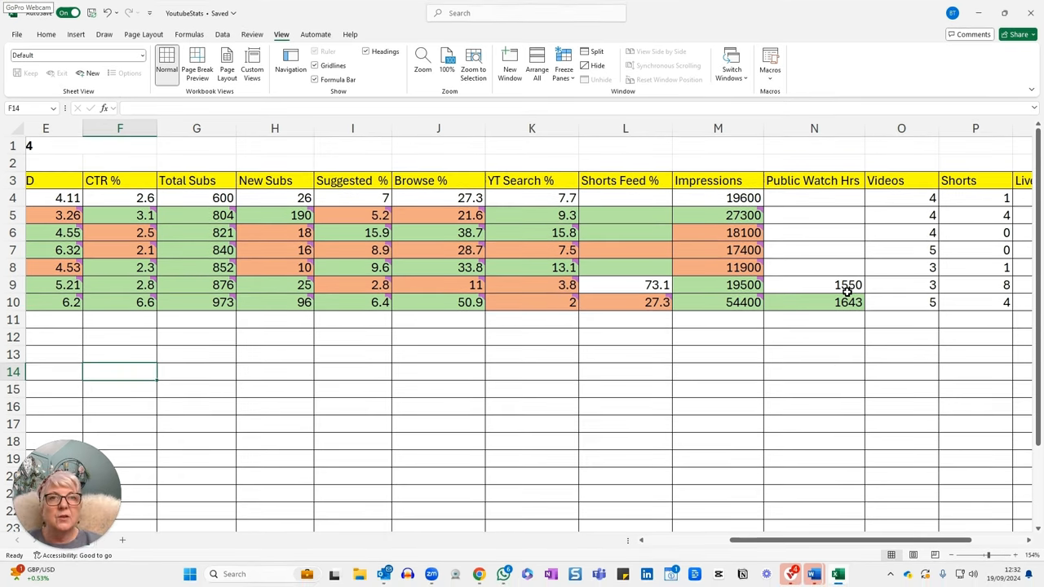
mouse_move(840, 346)
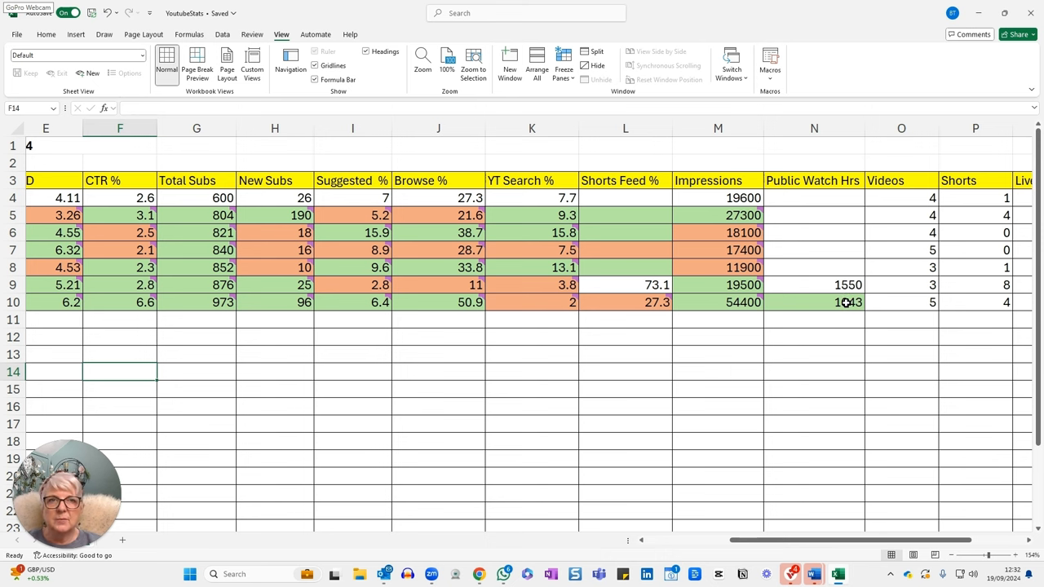
Post a new comment reading 6 on cell N10, the Public Watch Hrs value 1643.
right_click(848, 302)
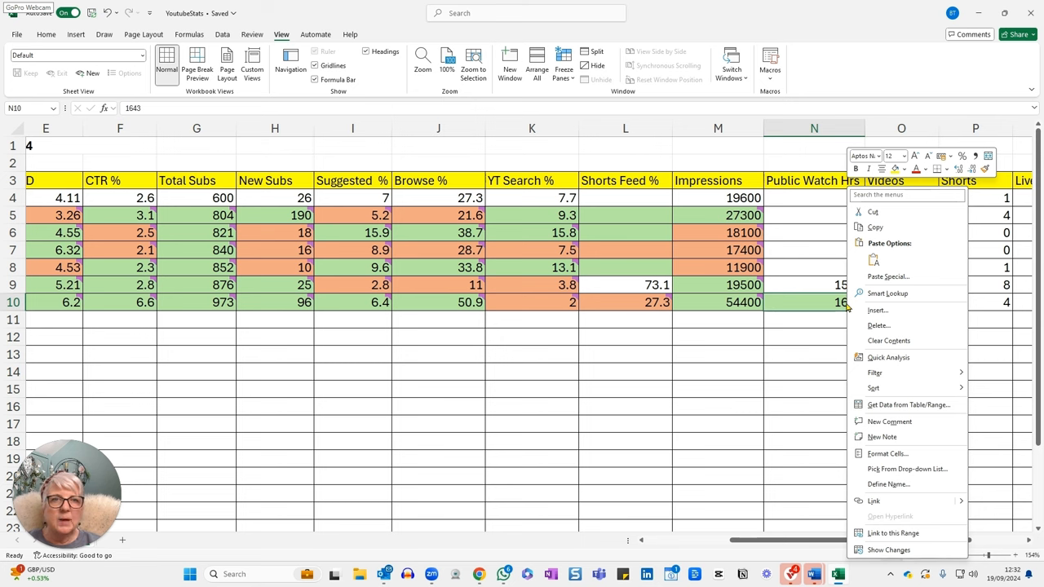
click(889, 421)
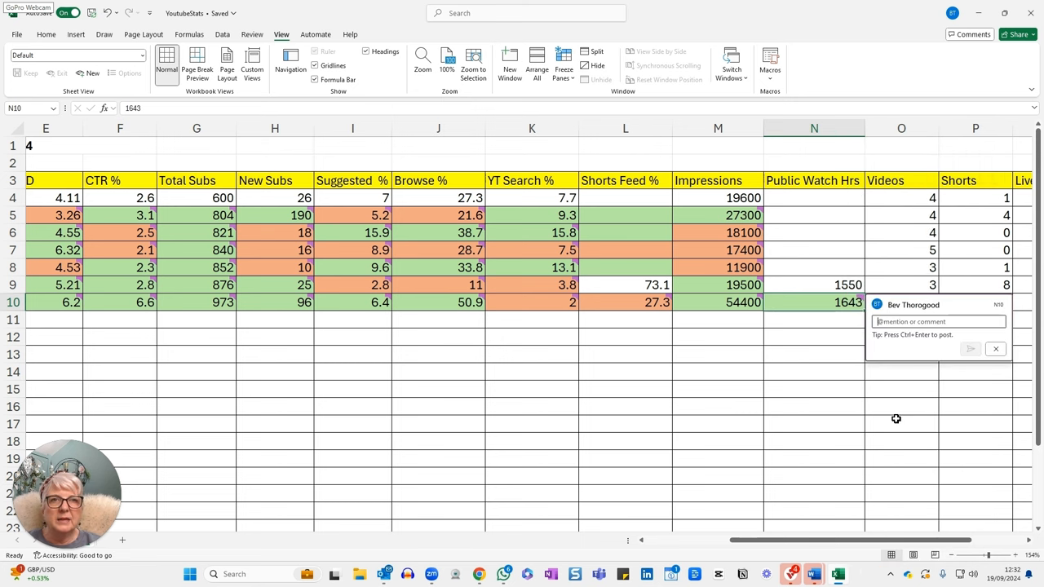
text(6)
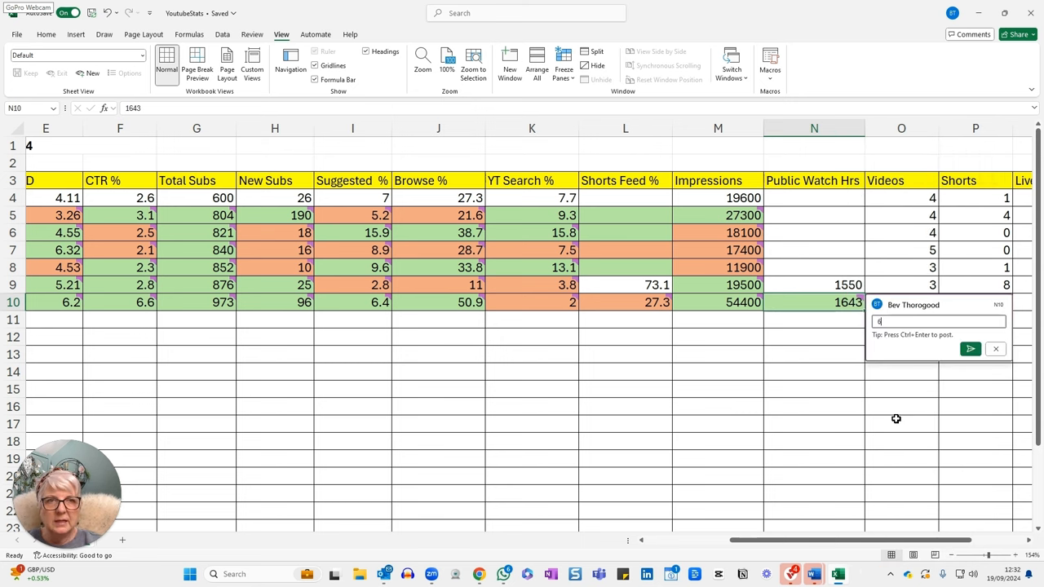
click(970, 348)
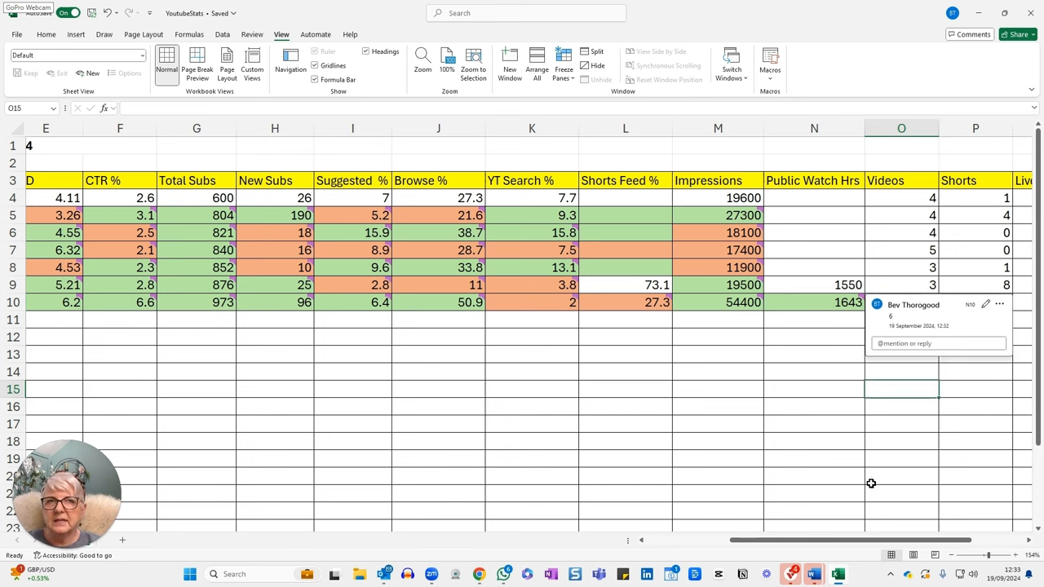
scroll(right, 3)
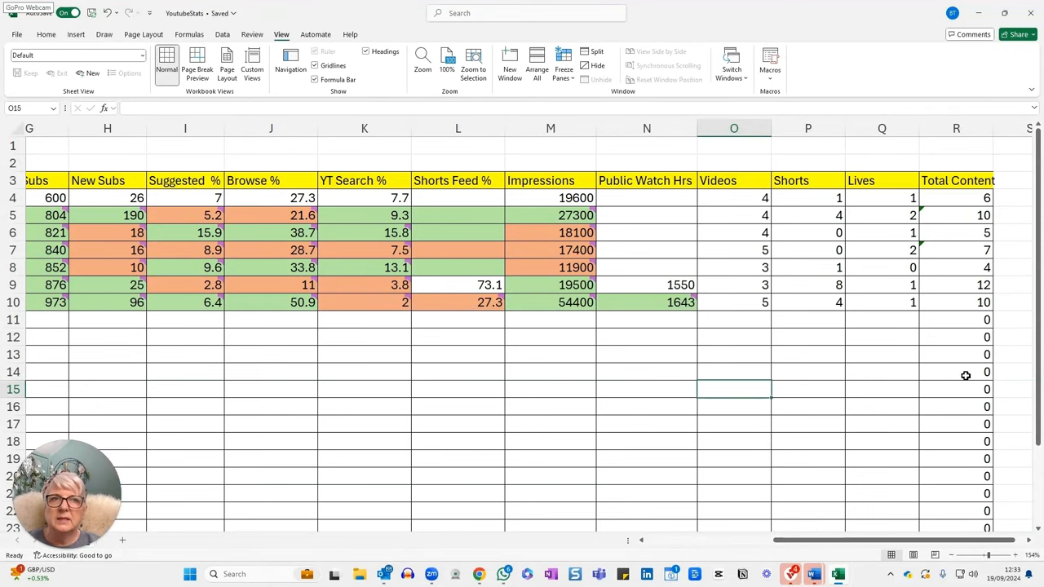
mouse_move(903, 361)
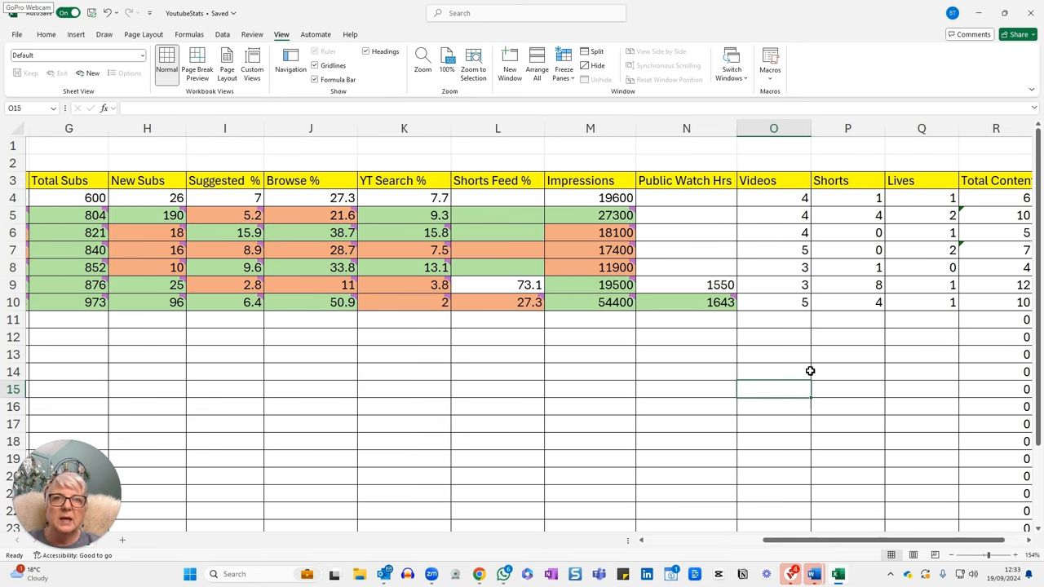
mouse_move(818, 352)
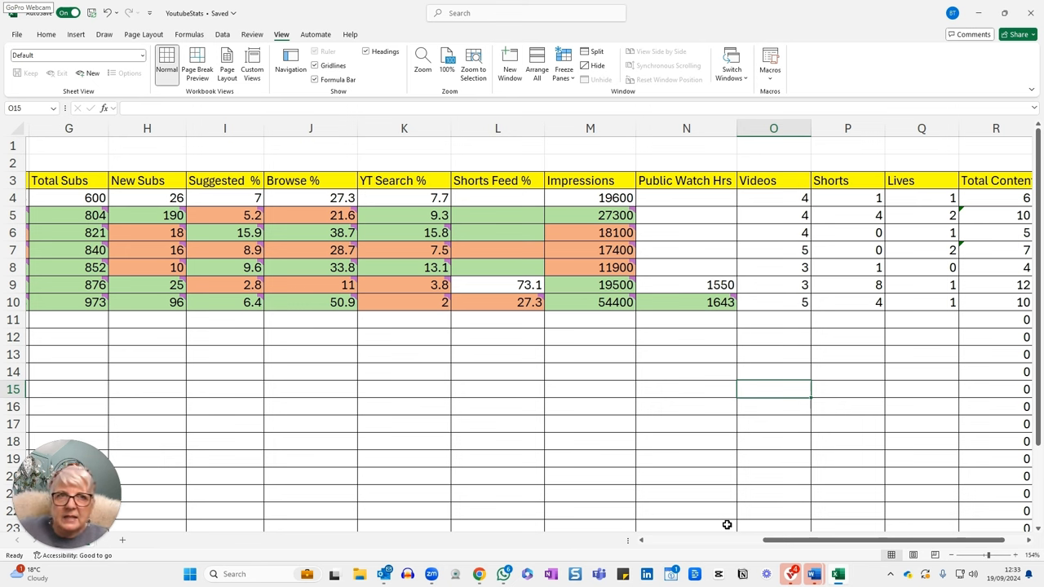
mouse_move(812, 384)
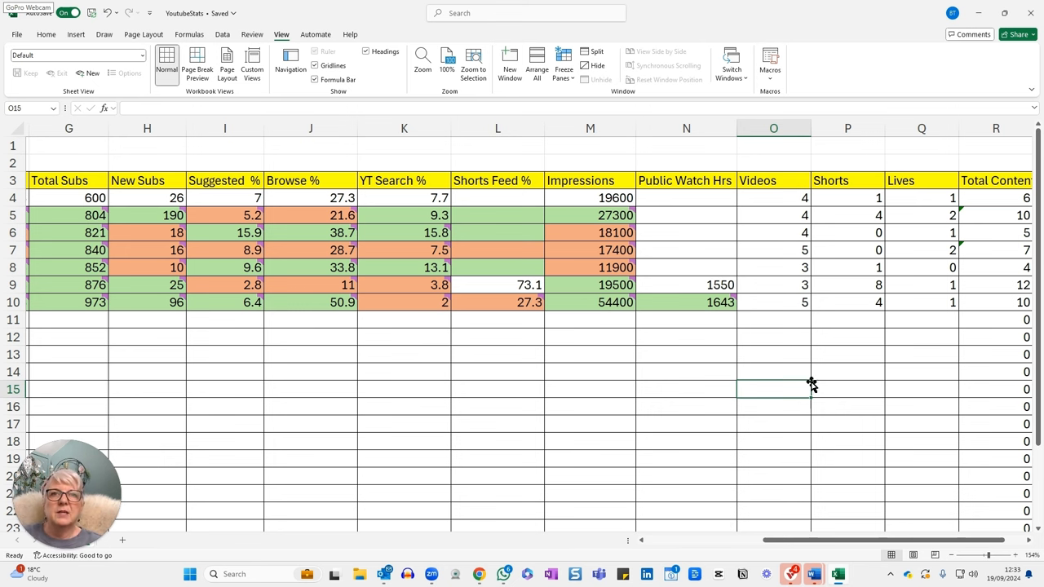
mouse_move(809, 331)
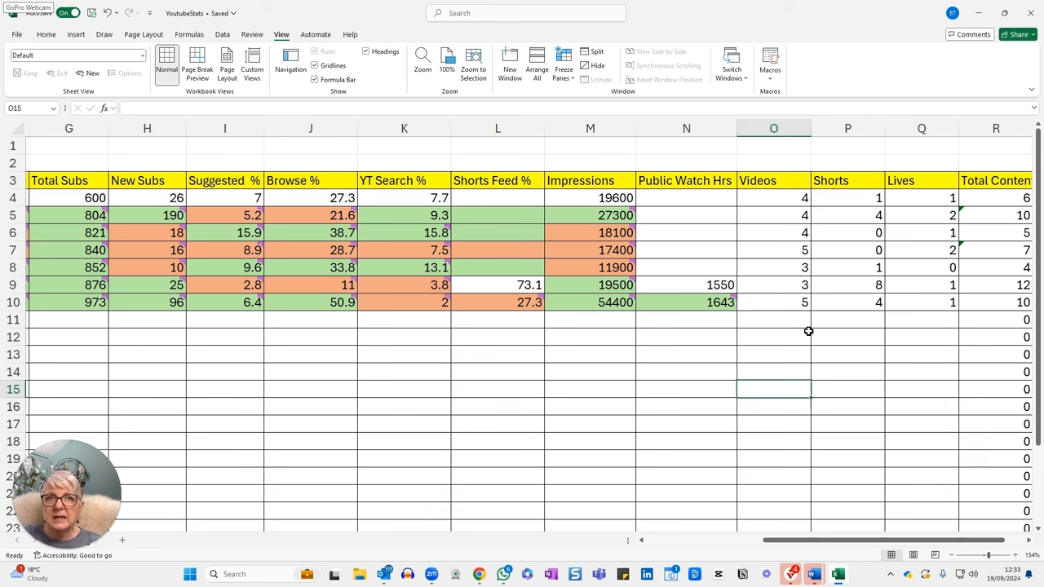
mouse_move(789, 339)
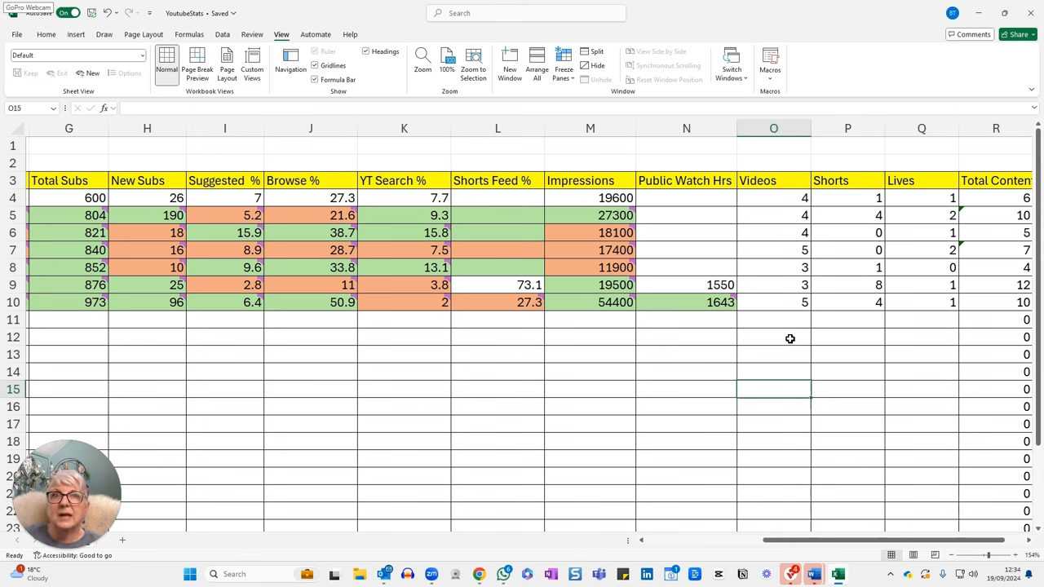
mouse_move(808, 333)
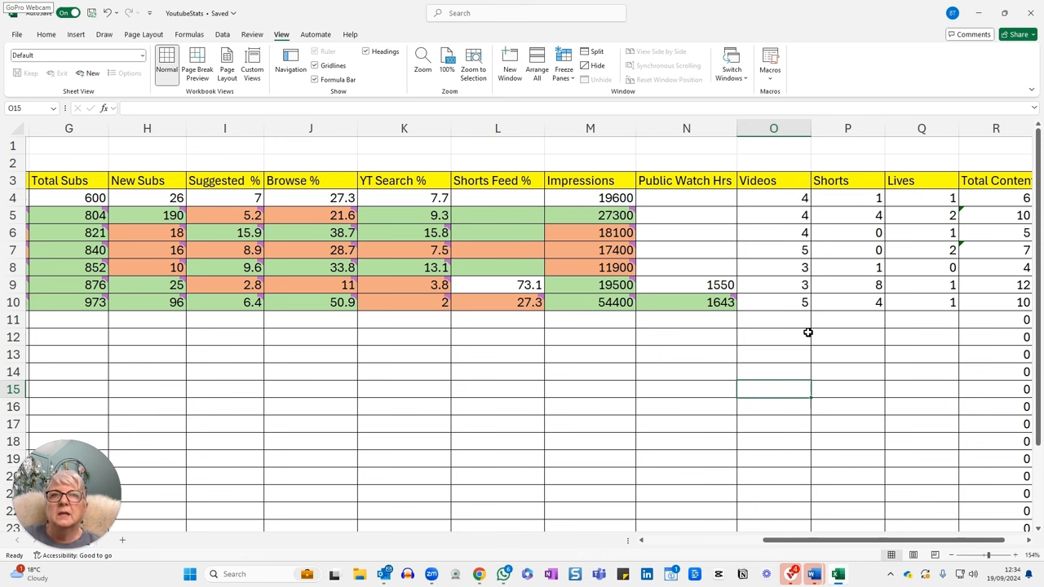
mouse_move(783, 309)
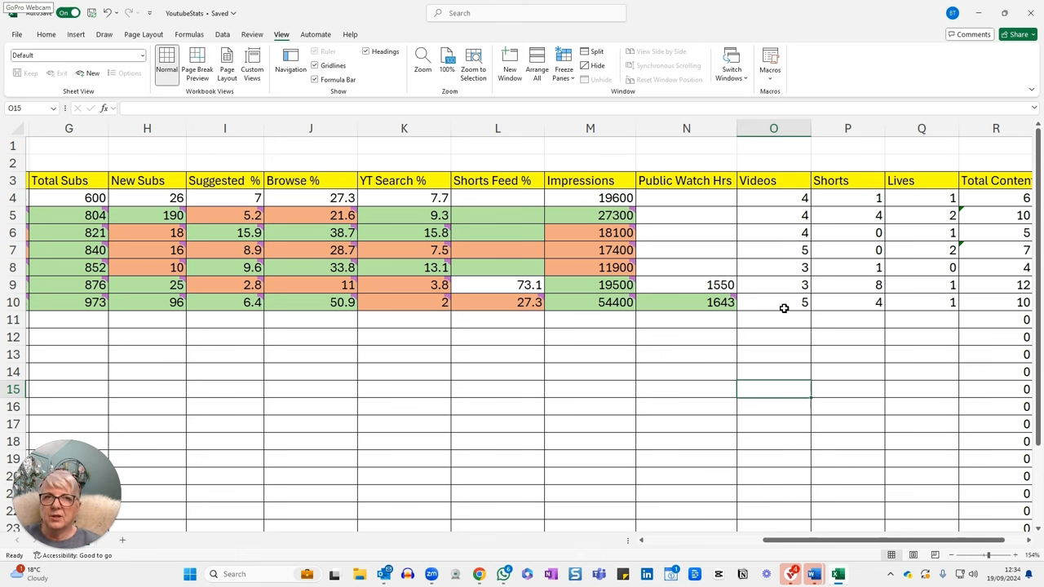
mouse_move(783, 303)
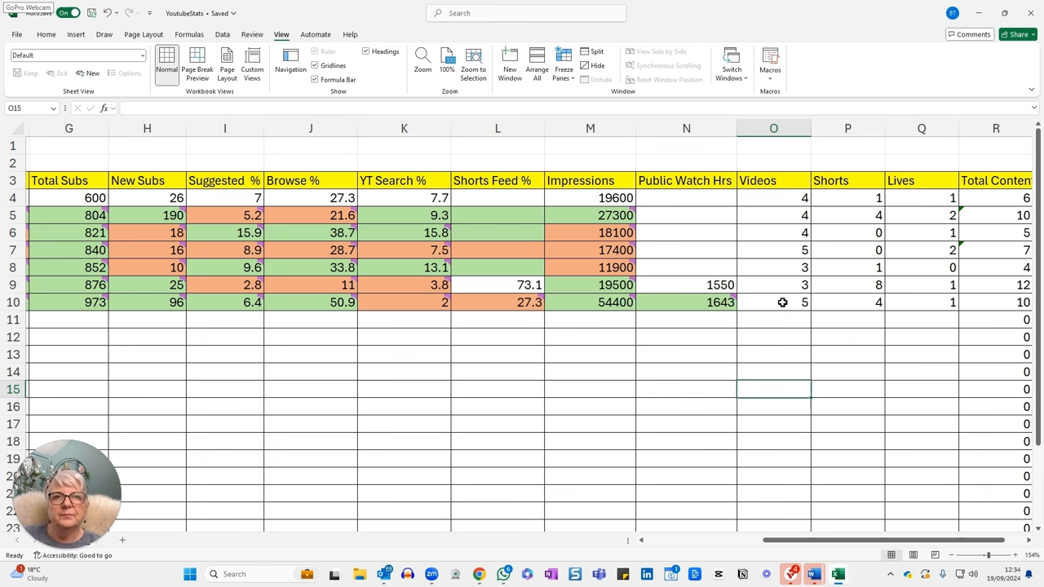
mouse_move(863, 327)
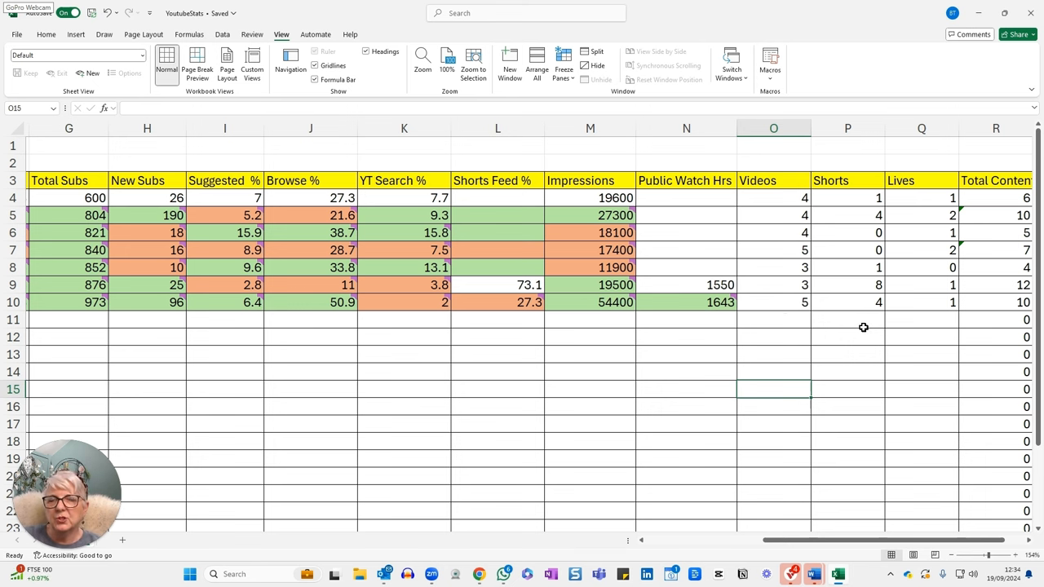
mouse_move(936, 326)
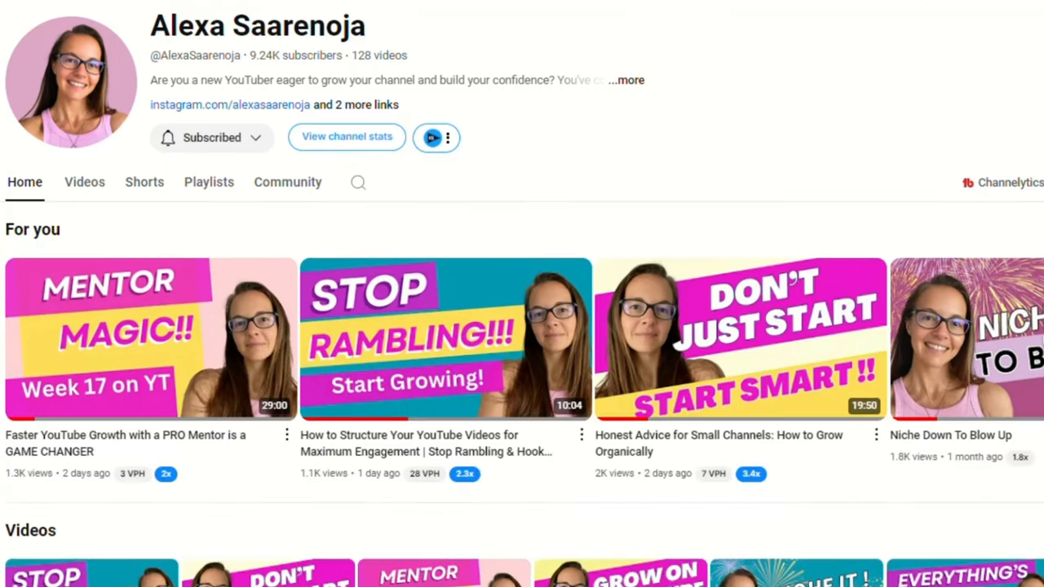
Scroll down through the other creator's channel videos.
scroll(down, 3)
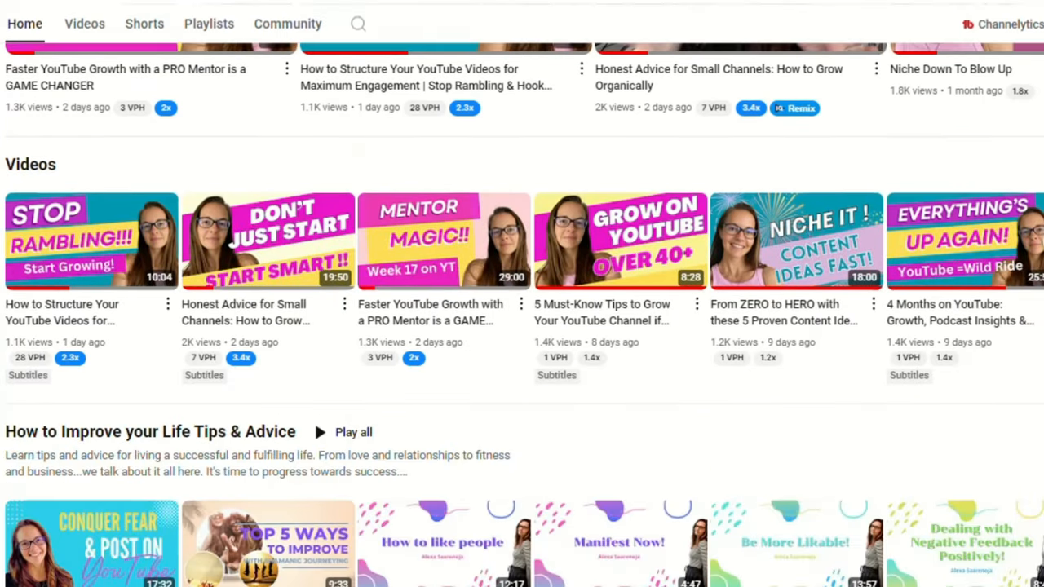
scroll(down, 3)
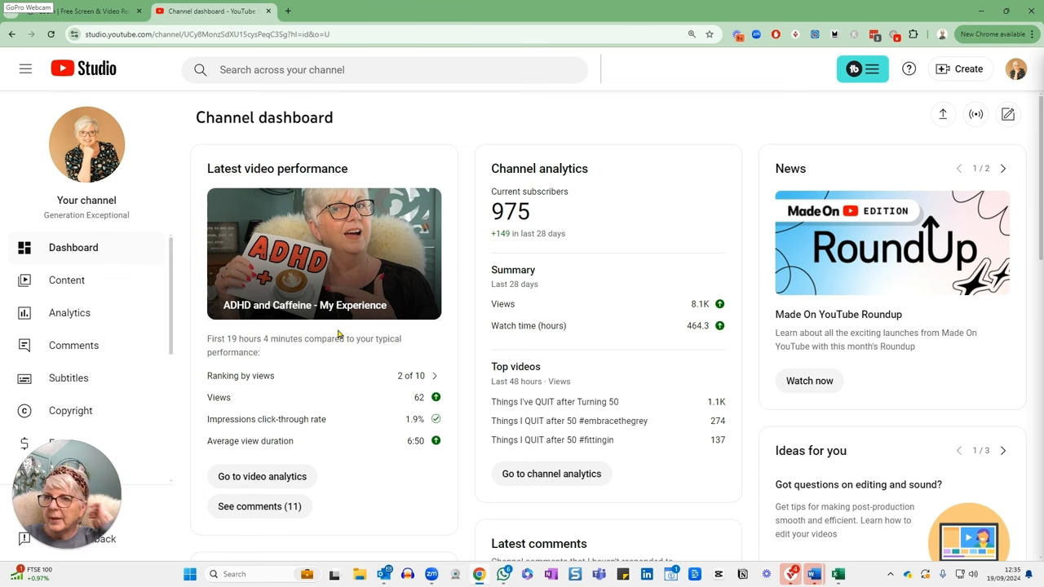
Show the channel's Content list and scroll to Things I've QUIT after Turning 50.
click(66, 280)
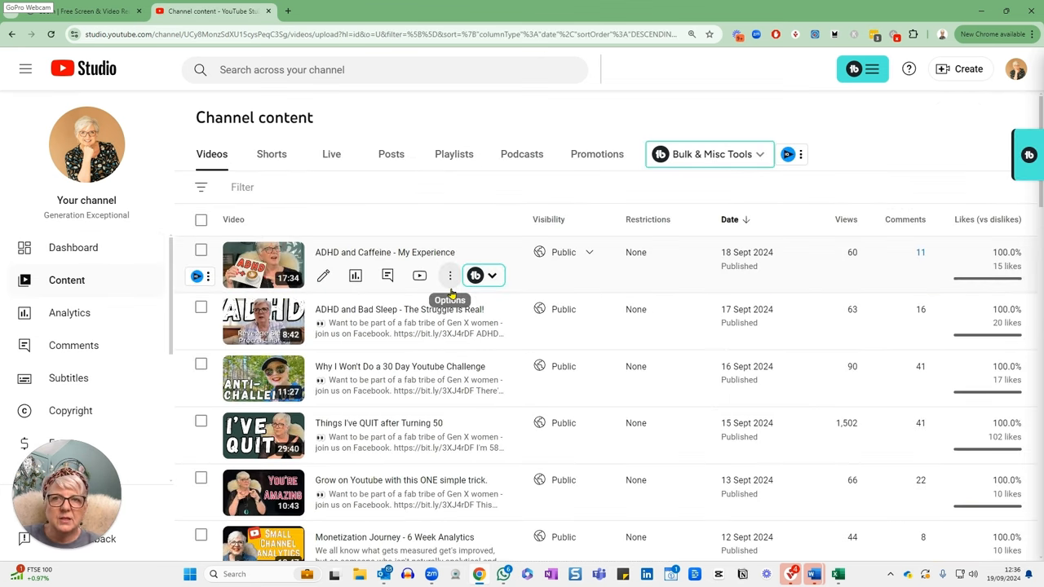
mouse_move(864, 344)
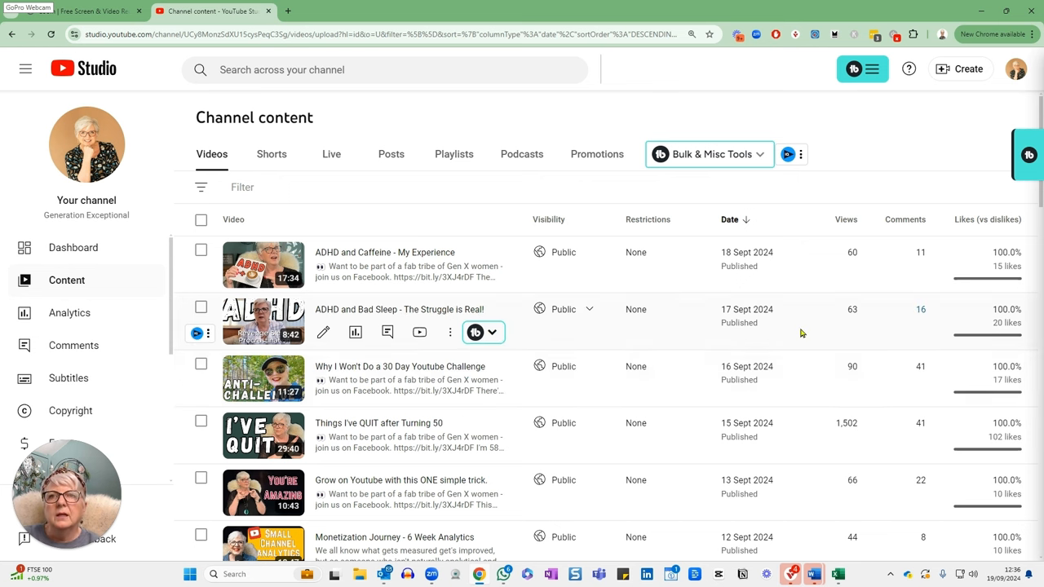
scroll(down, 3)
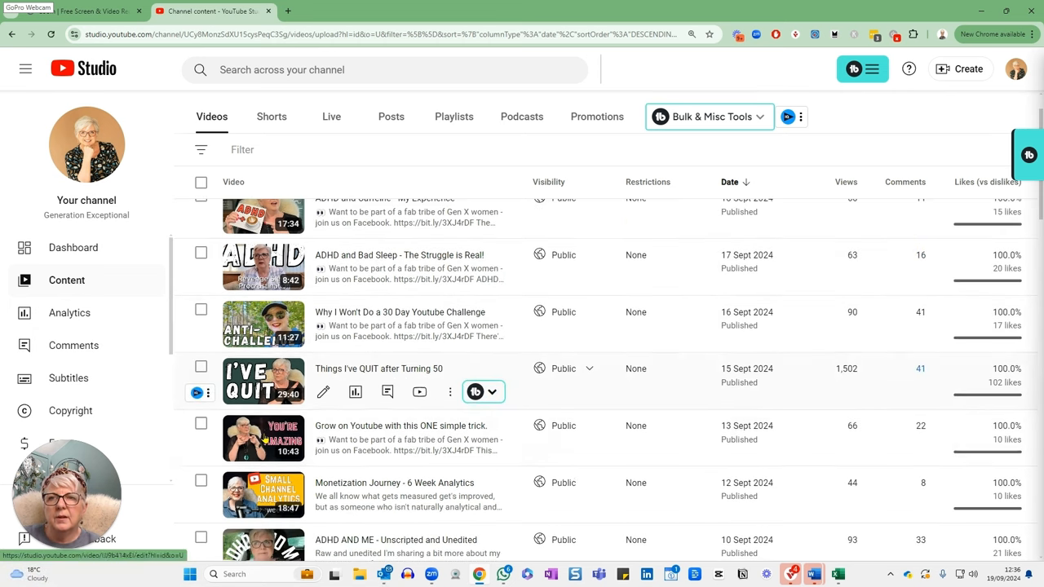
scroll(down, 3)
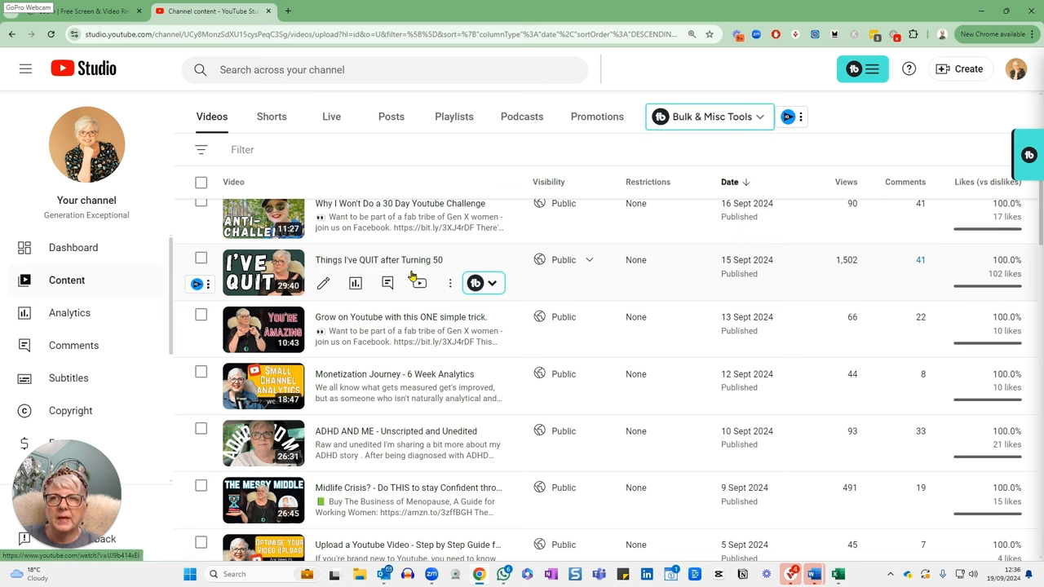
mouse_move(852, 273)
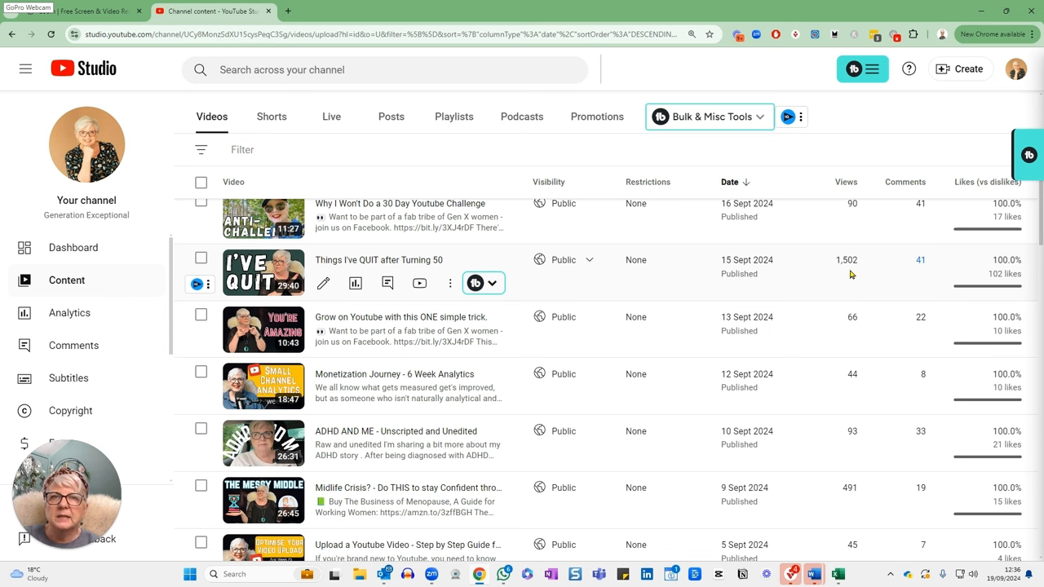
mouse_move(865, 254)
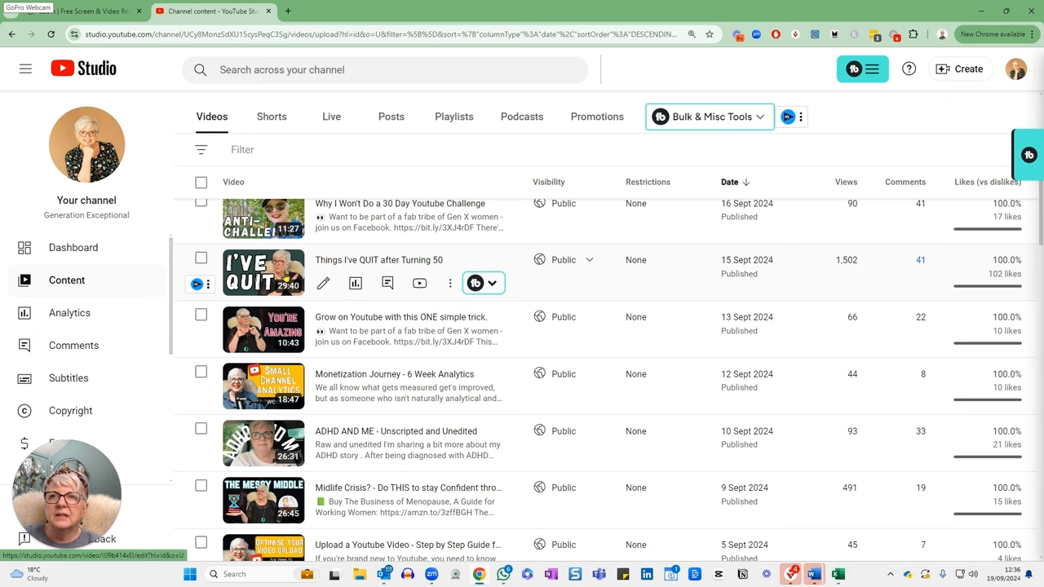
View analytics for Things I've QUIT after Turning 50, down to its Traffic sources.
click(263, 271)
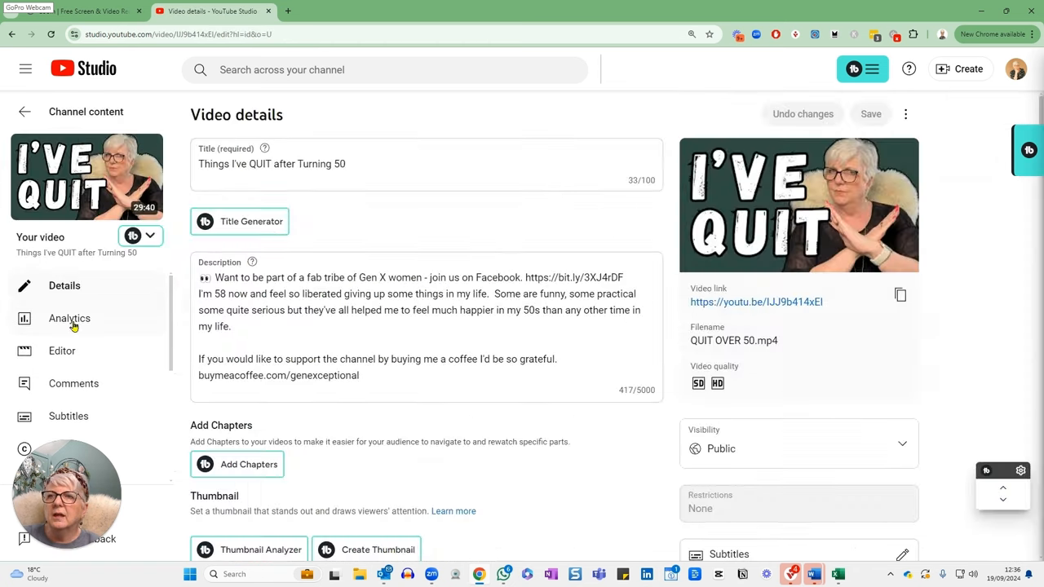
click(69, 318)
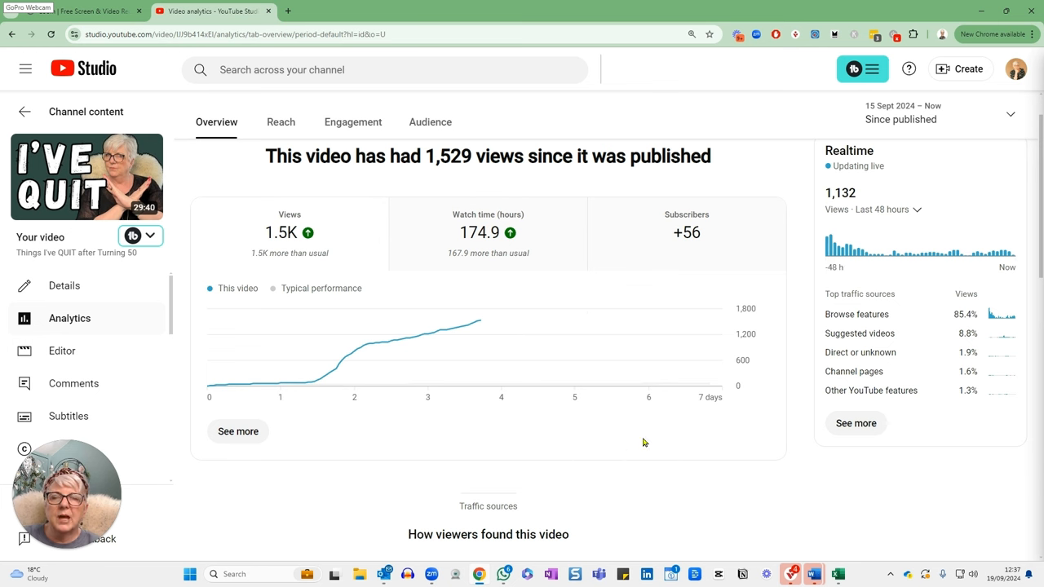
mouse_move(681, 526)
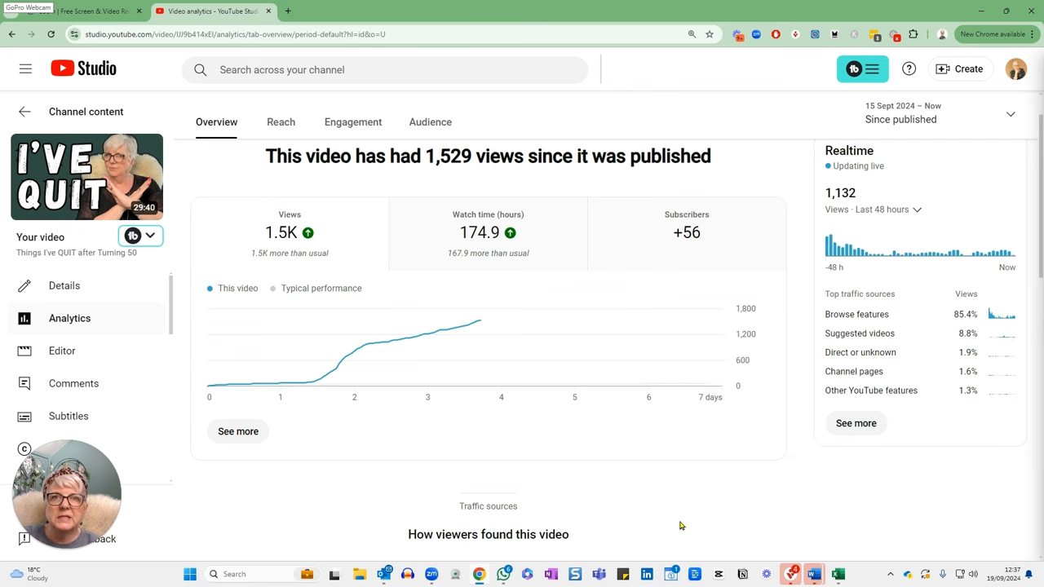
scroll(down, 3)
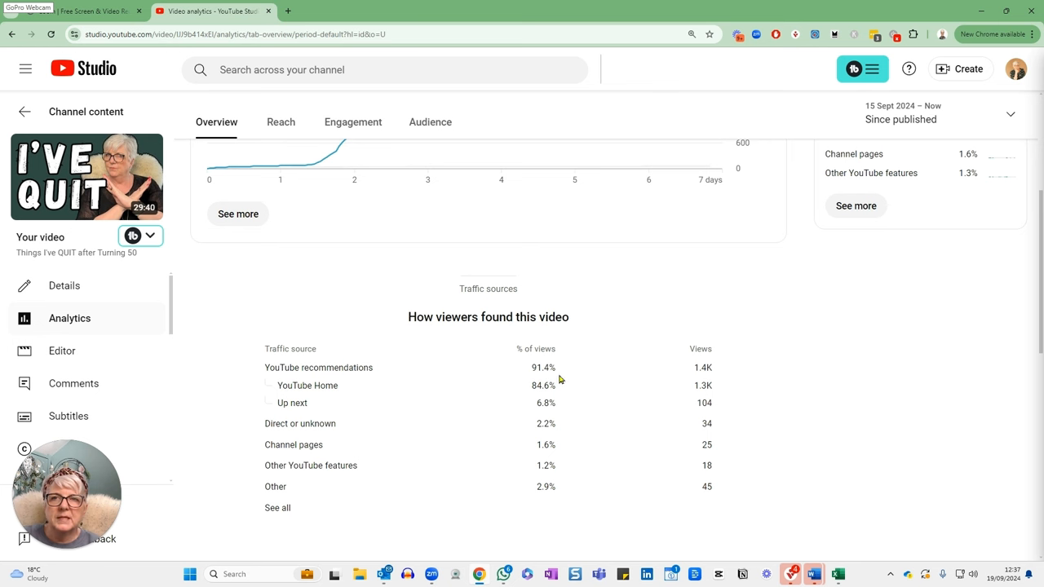
mouse_move(580, 373)
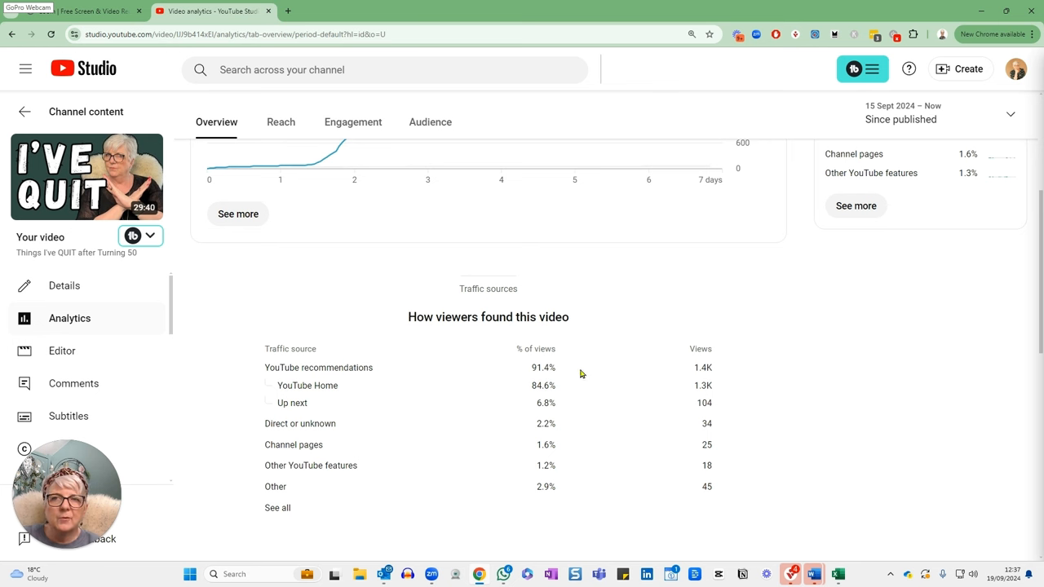
mouse_move(577, 376)
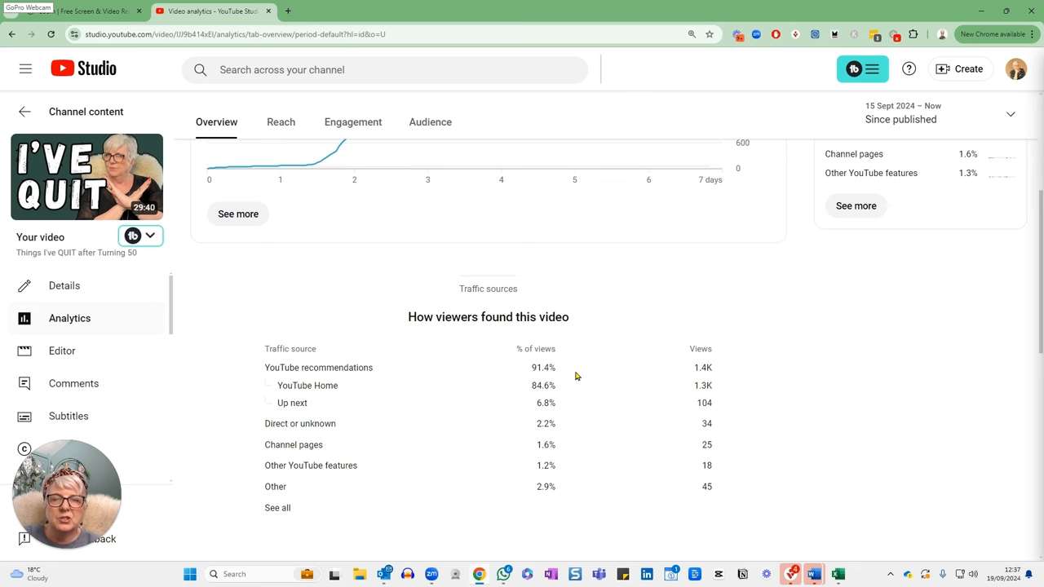
mouse_move(563, 397)
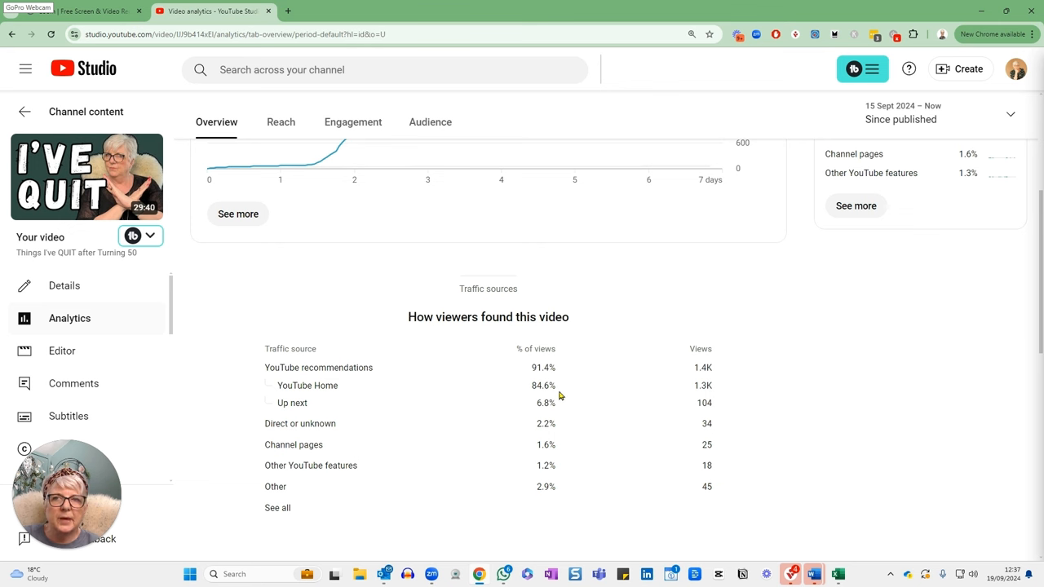
mouse_move(581, 412)
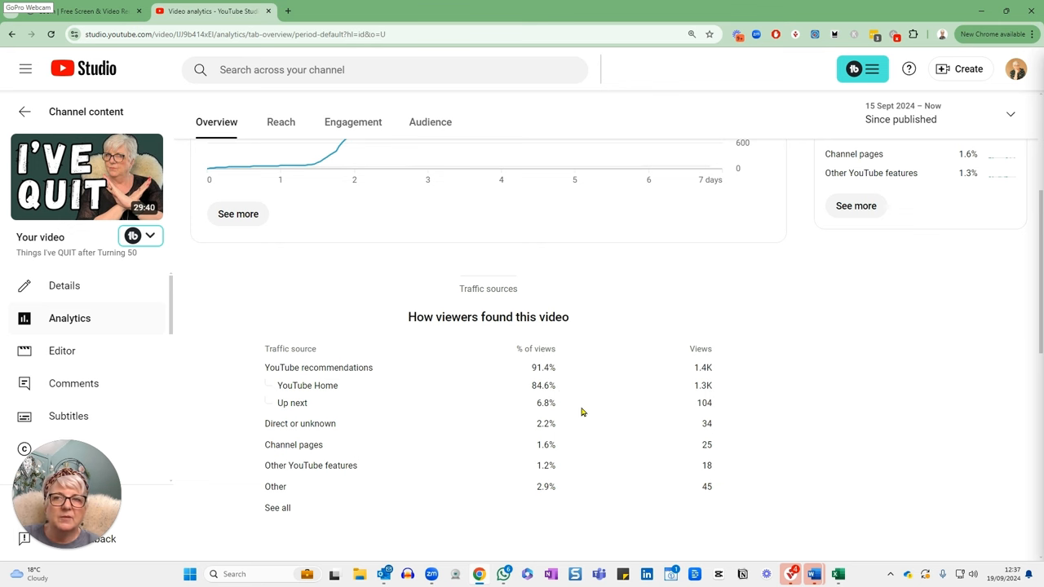
Review audience retention, then set the Realtime card to Last 60 minutes.
scroll(down, 3)
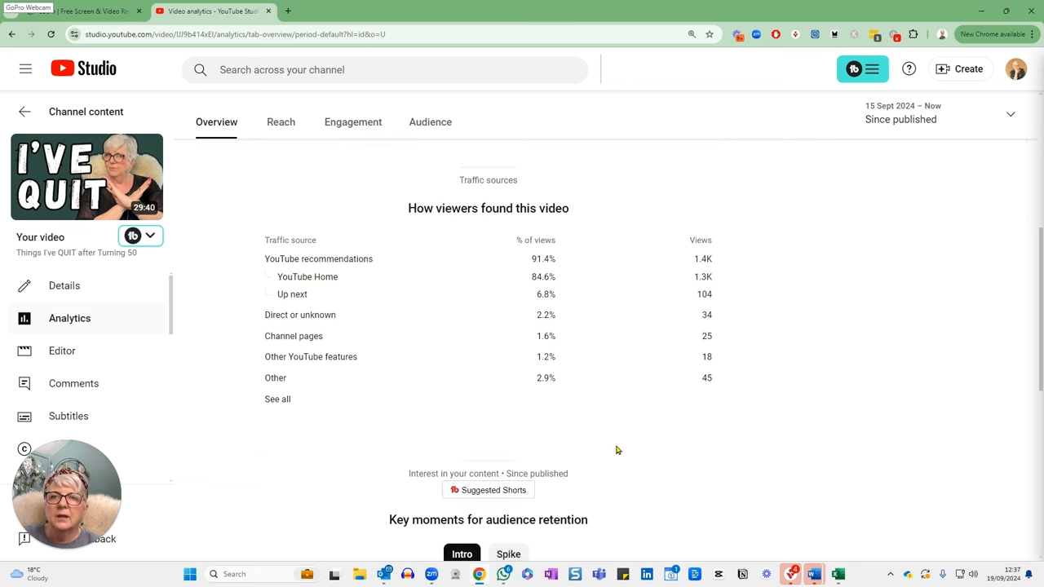
scroll(down, 3)
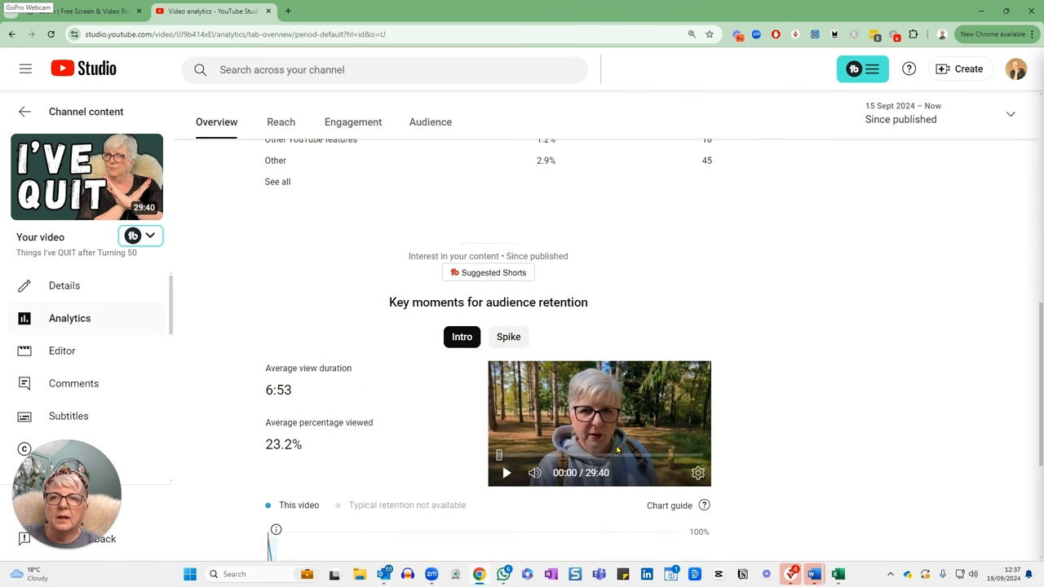
scroll(down, 3)
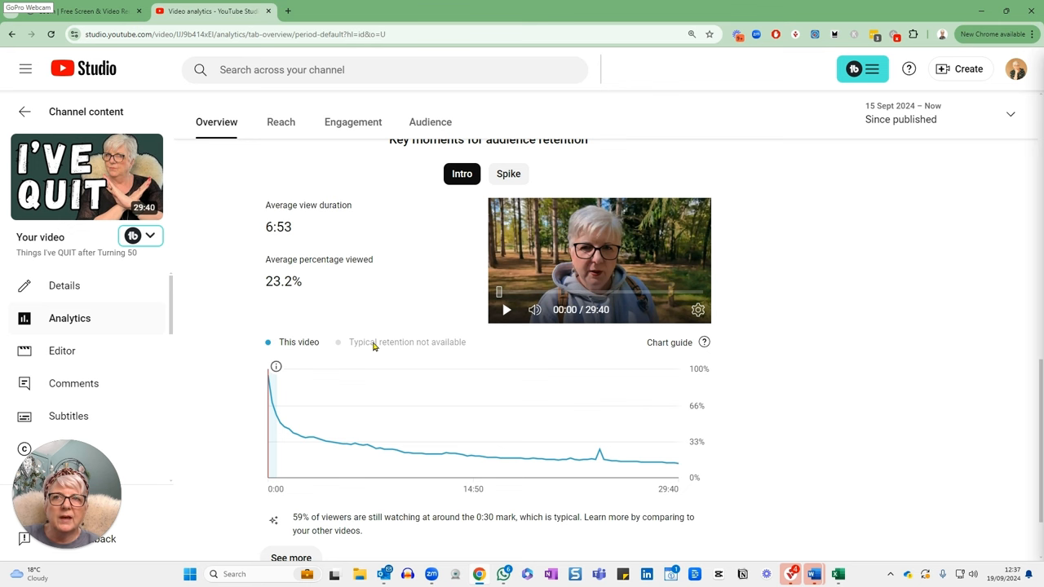
scroll(down, 3)
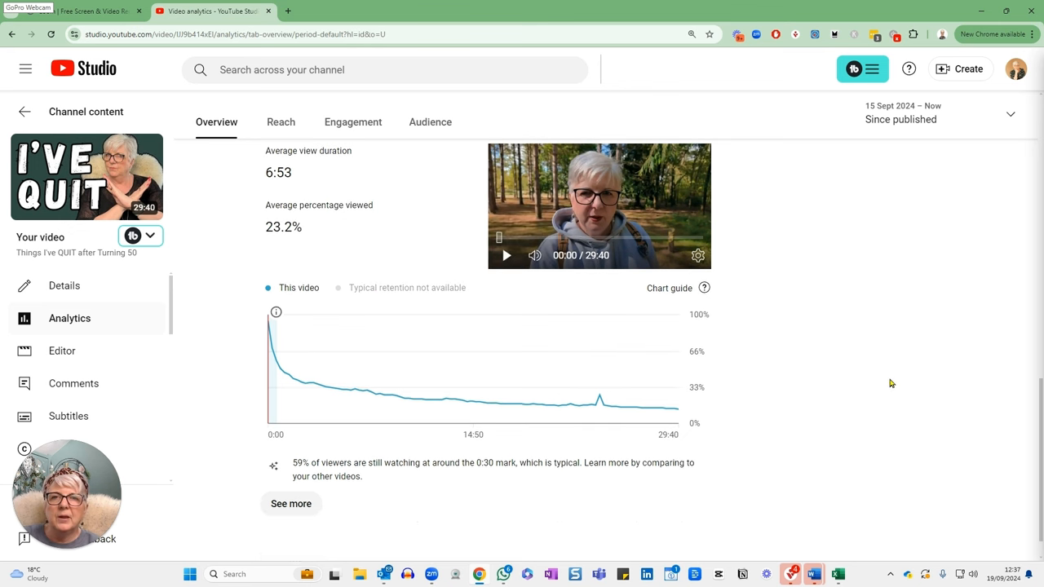
scroll(down, 3)
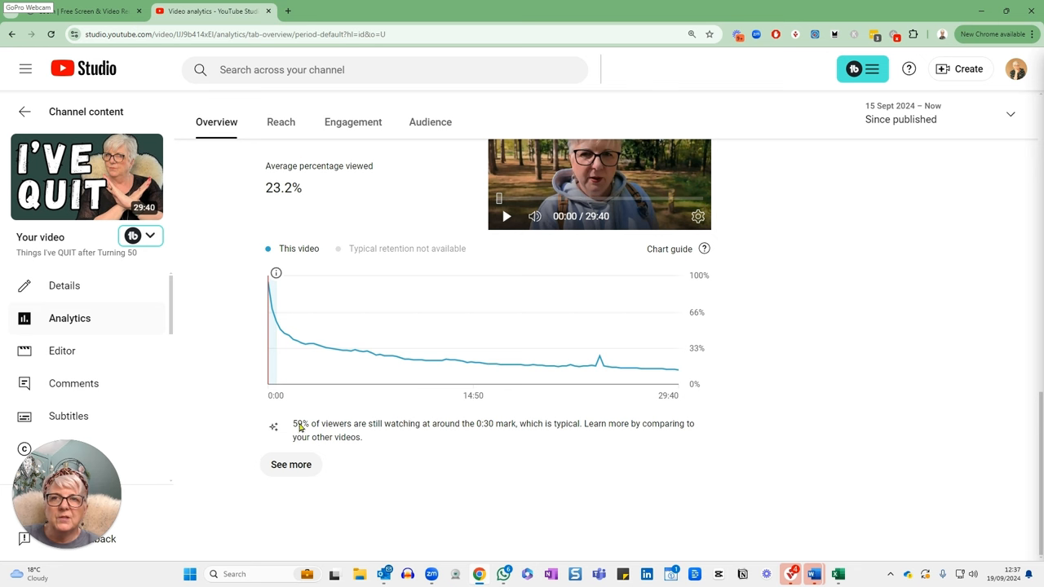
mouse_move(502, 431)
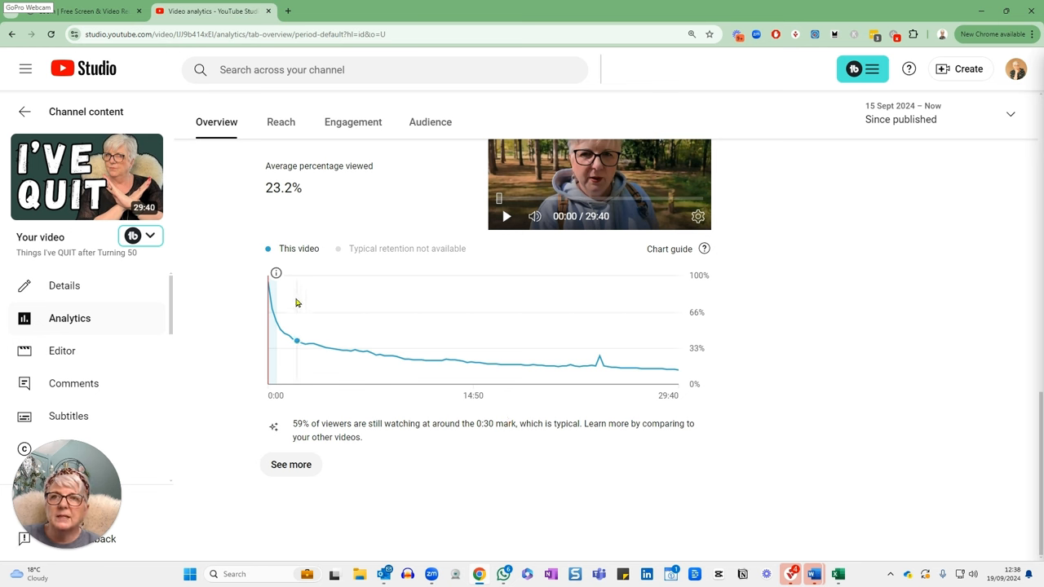
mouse_move(272, 302)
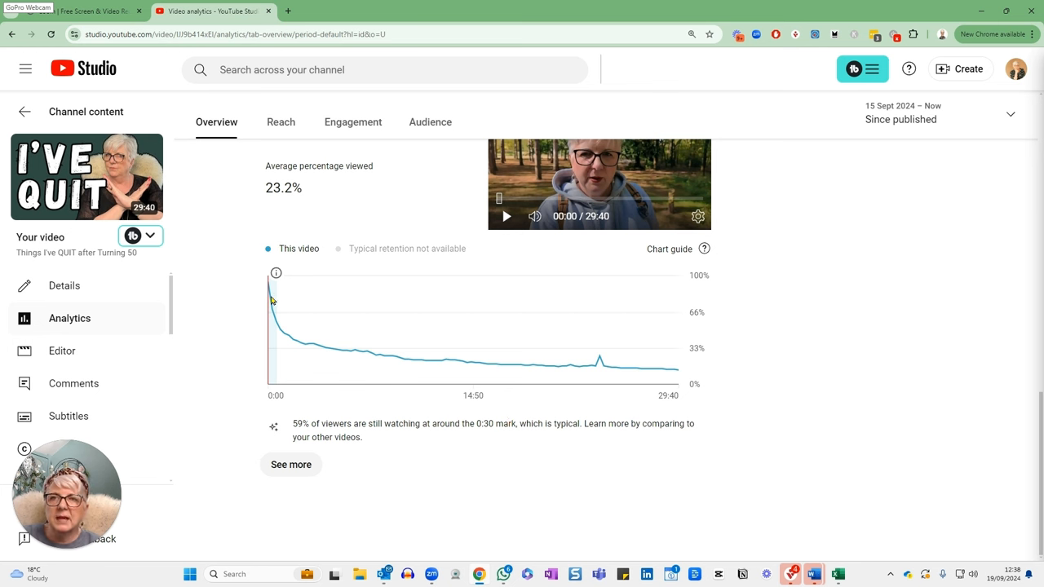
mouse_move(228, 363)
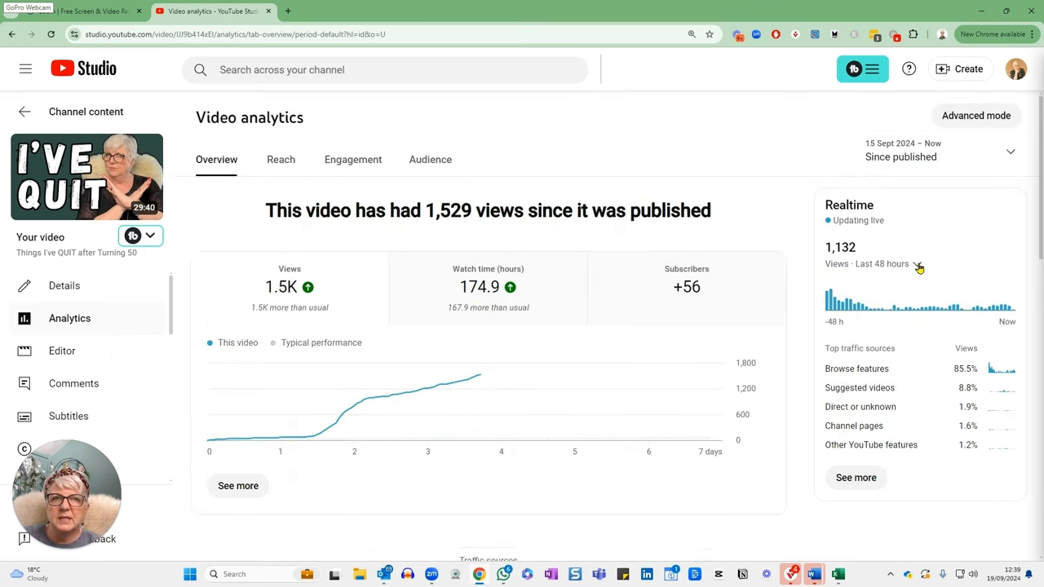
click(918, 264)
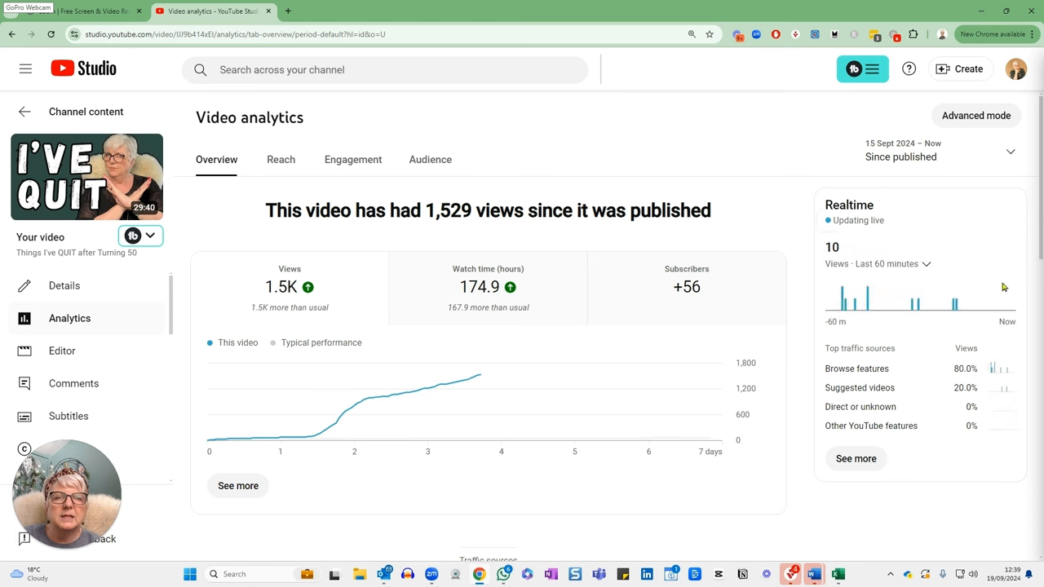